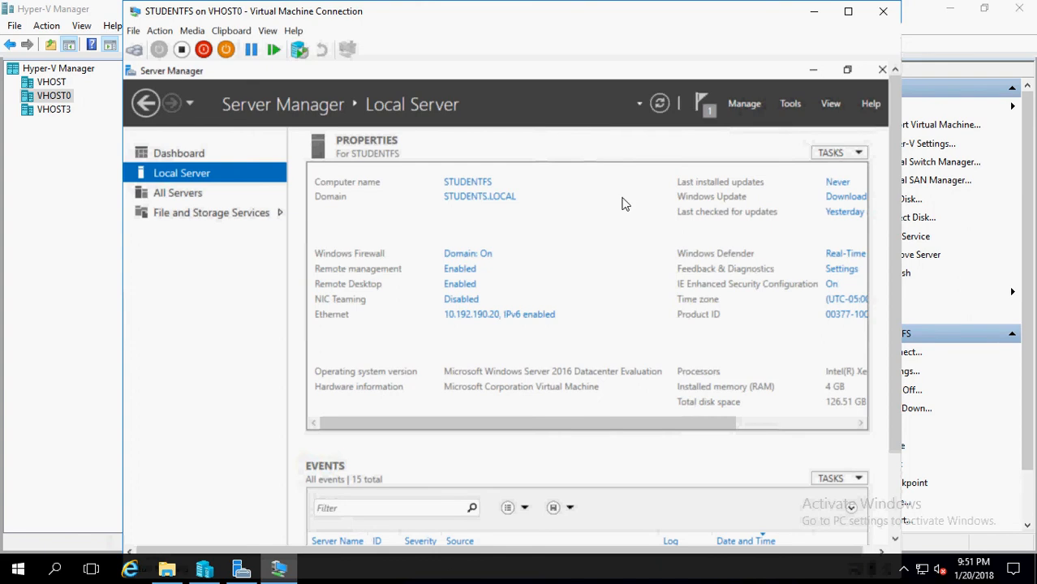
mouse_move(167, 22)
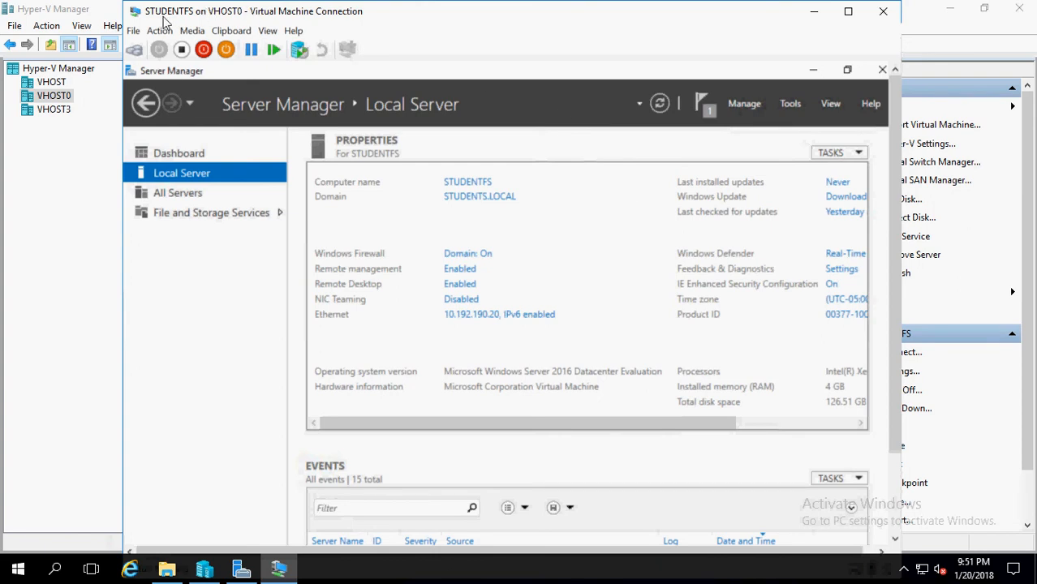
mouse_move(421, 305)
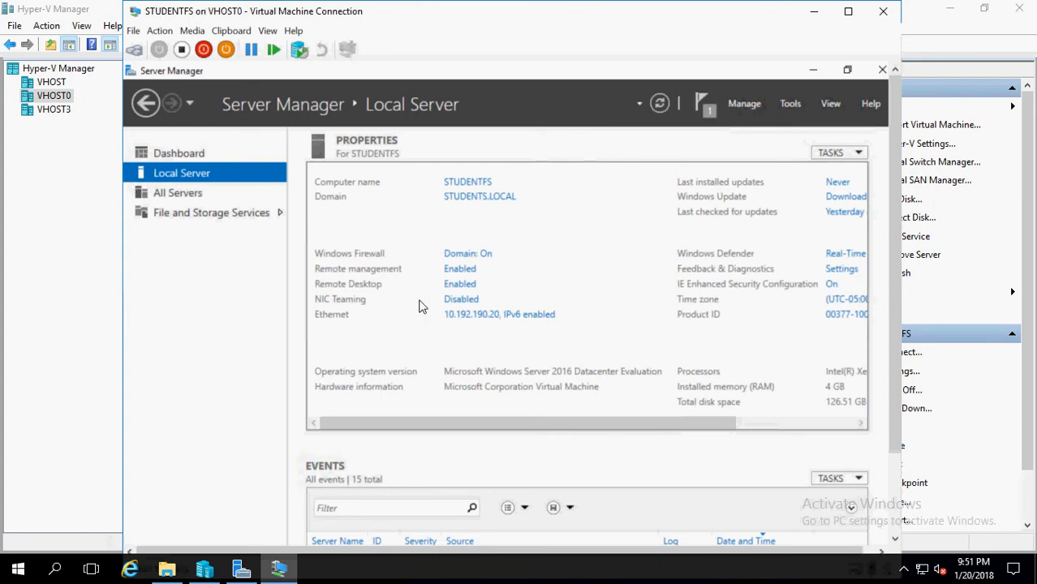
mouse_move(470, 97)
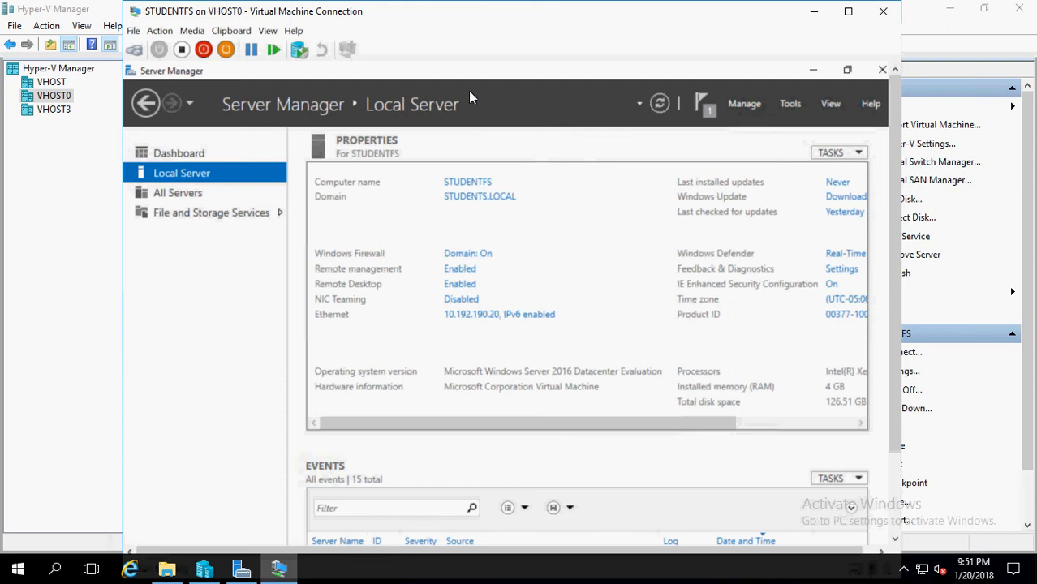
mouse_move(636, 6)
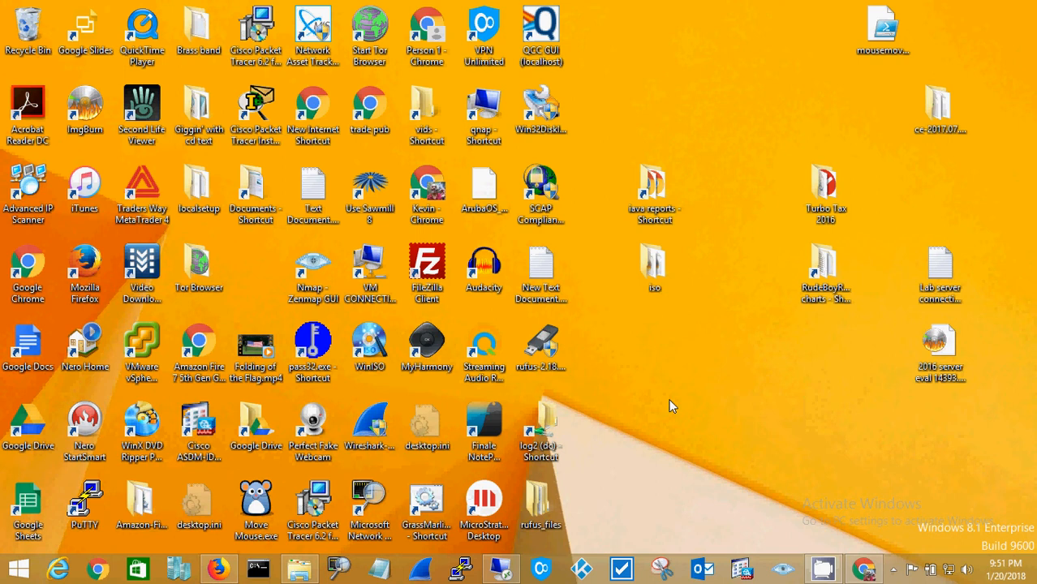
Step: Attempt a Remote Desktop connection to studentfs, which fails, and dismiss the can't-connect error
left_click(540, 499)
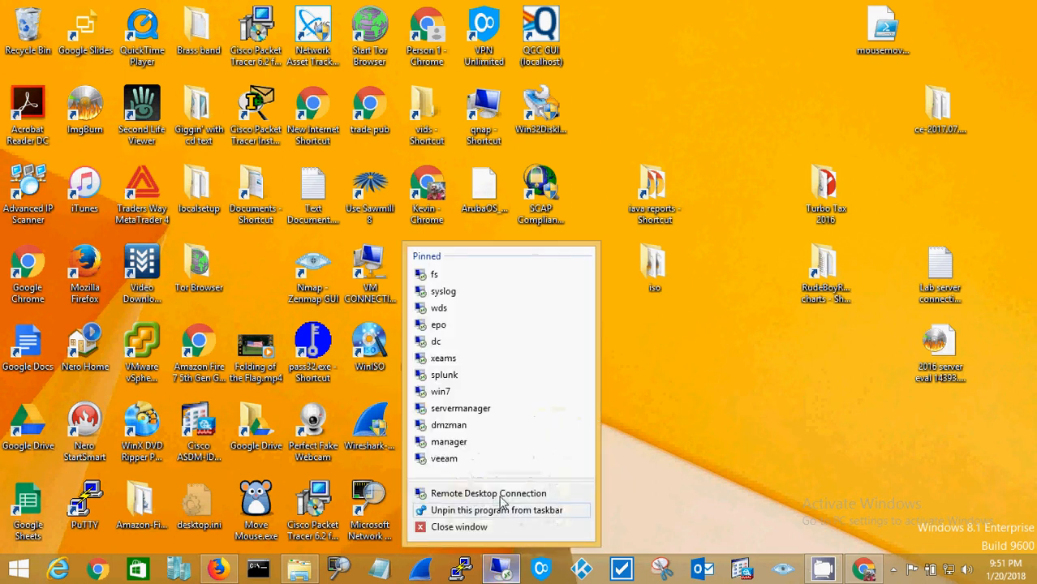
left_click(489, 494)
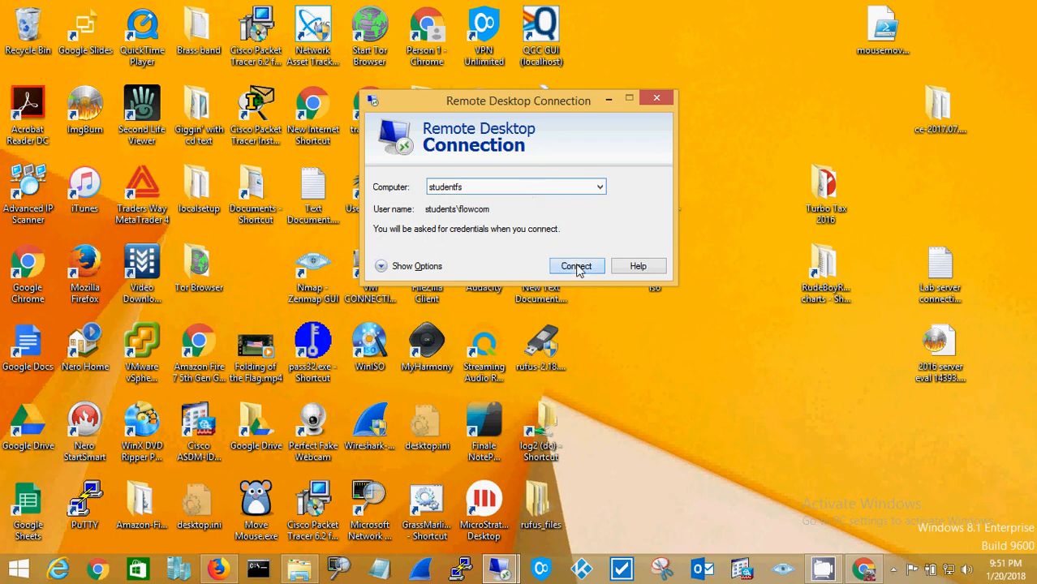
left_click(576, 266)
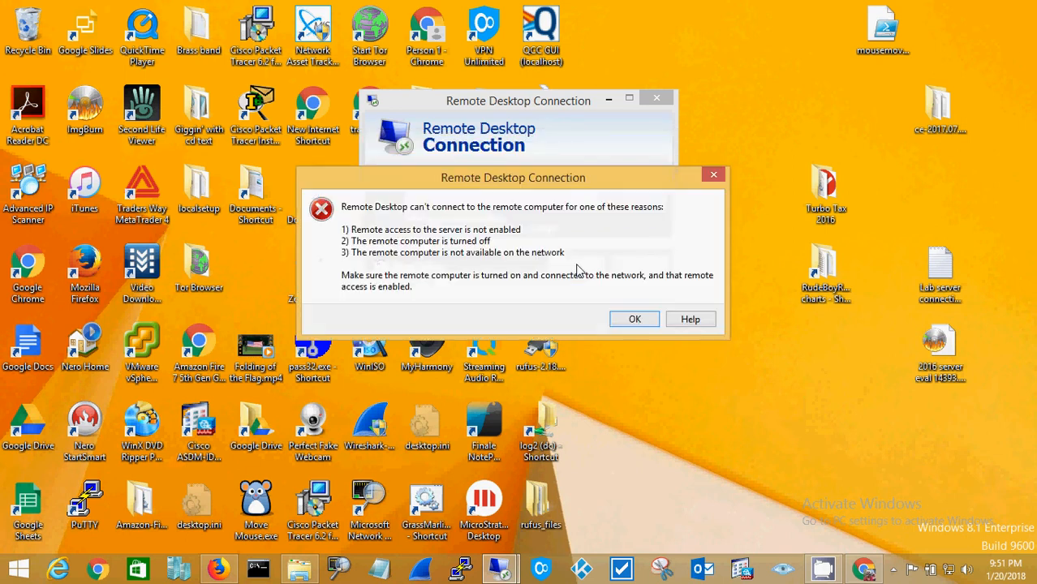
mouse_move(592, 305)
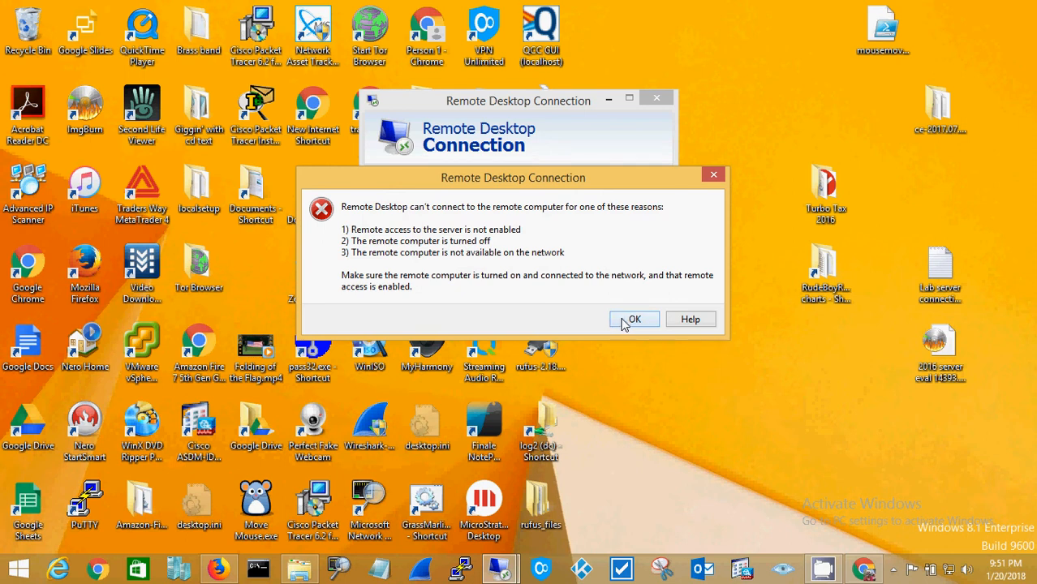
left_click(635, 318)
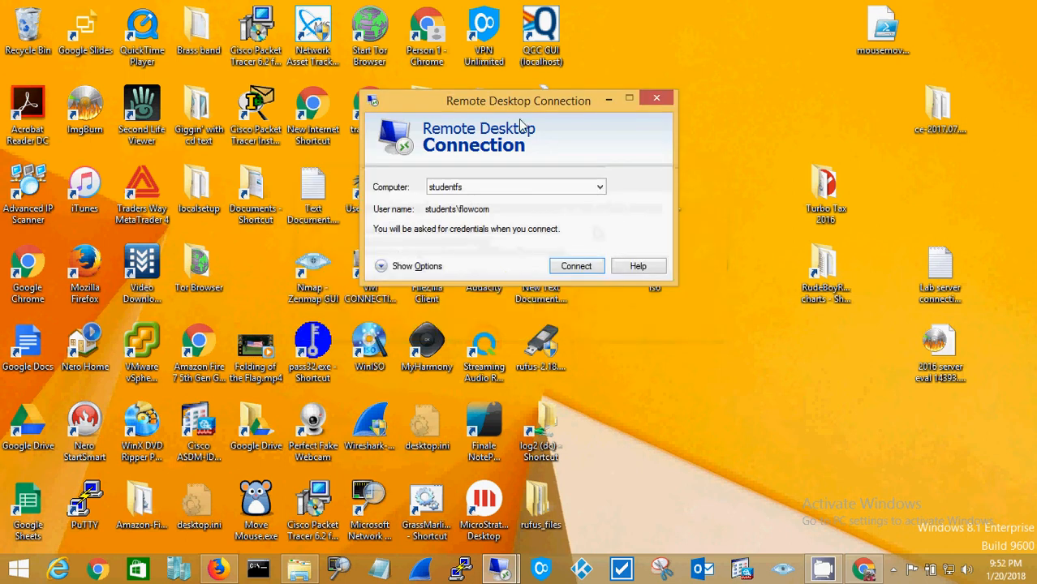
mouse_move(507, 219)
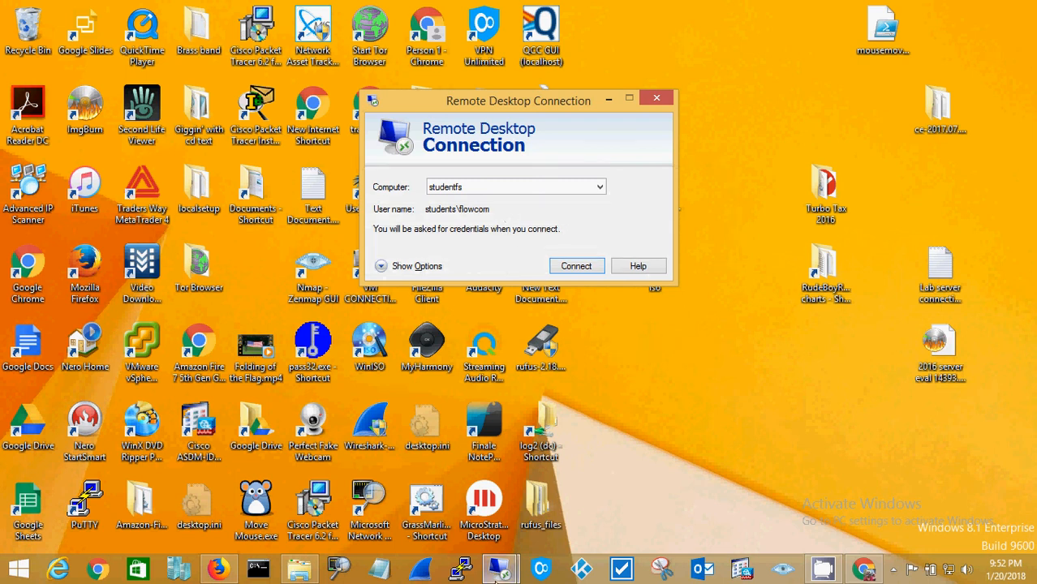
mouse_move(500, 567)
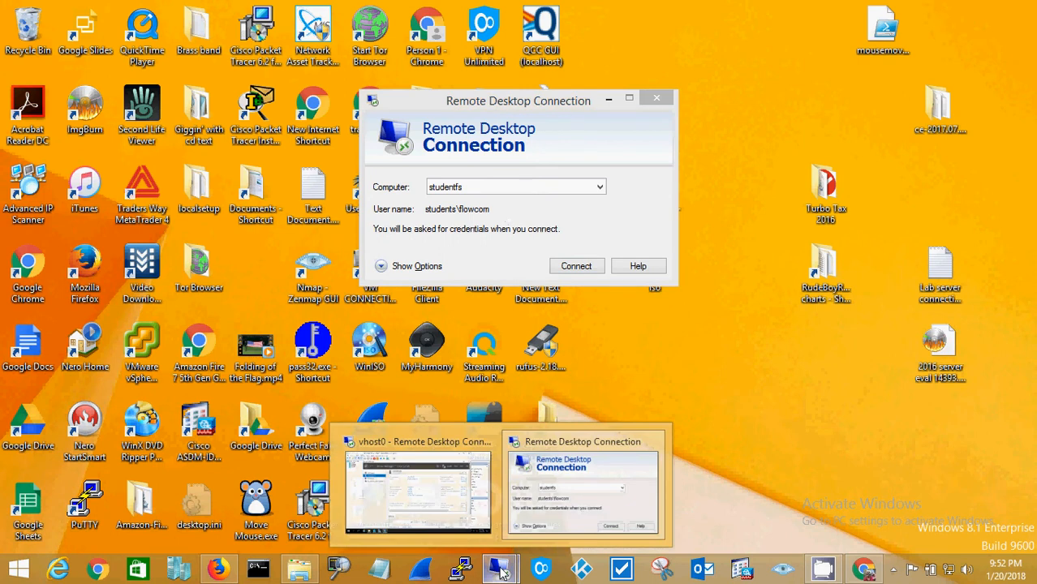
Step: Confirm in STUDENTFS's System Properties that remote connections are already allowed
left_click(418, 487)
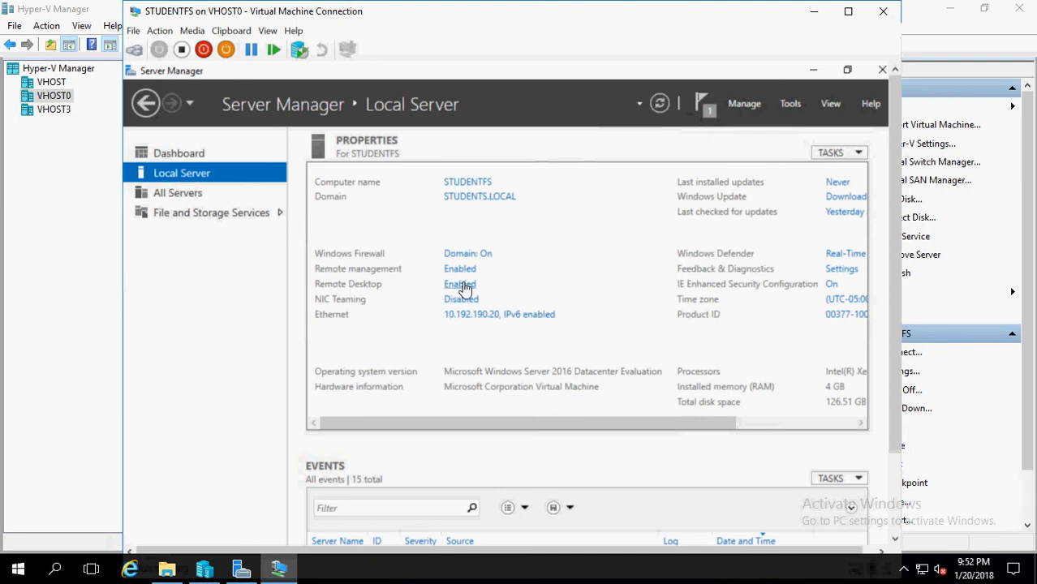
mouse_move(451, 292)
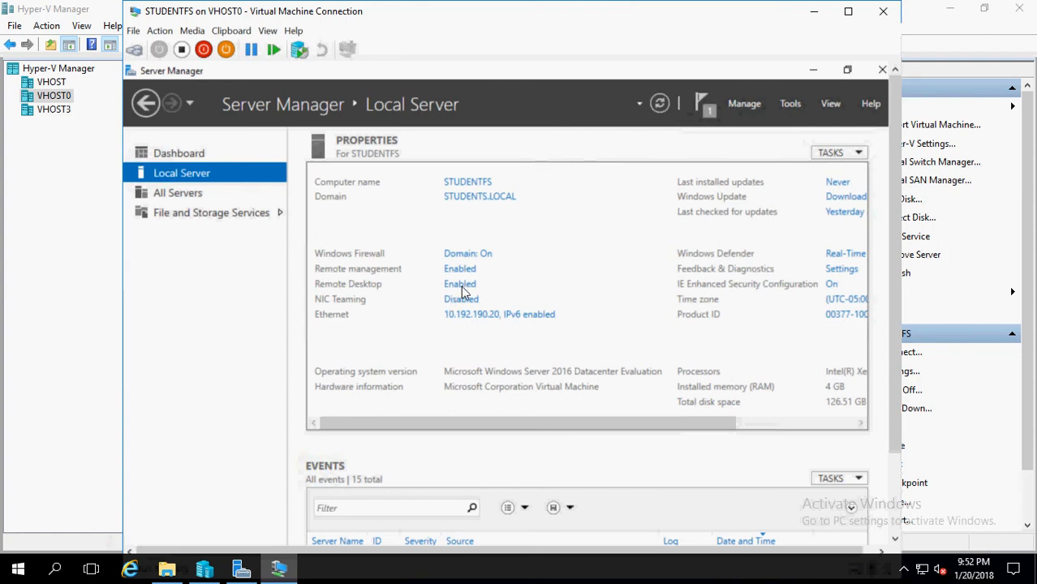
left_click(461, 284)
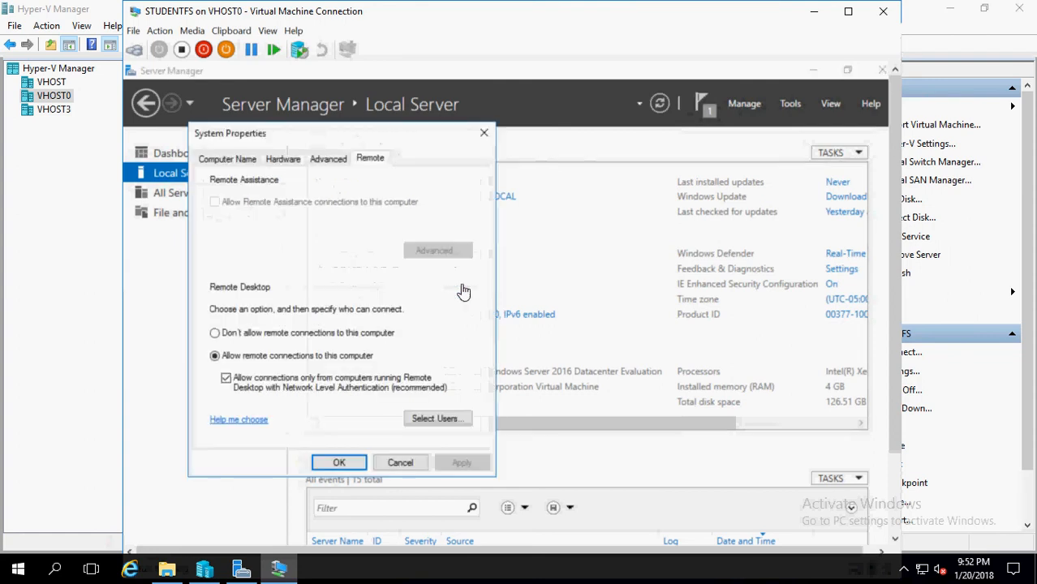
mouse_move(435, 432)
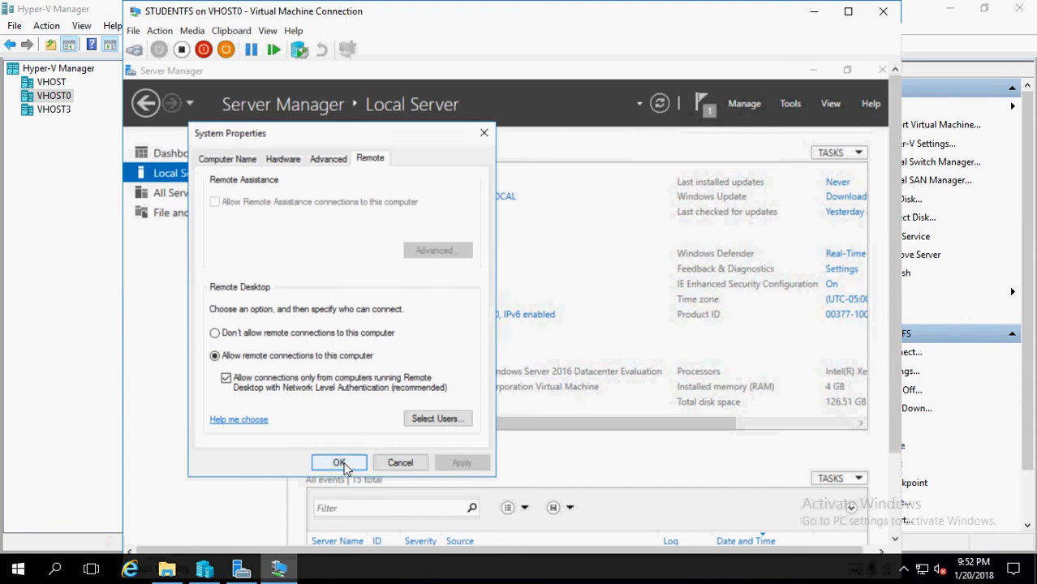
left_click(339, 463)
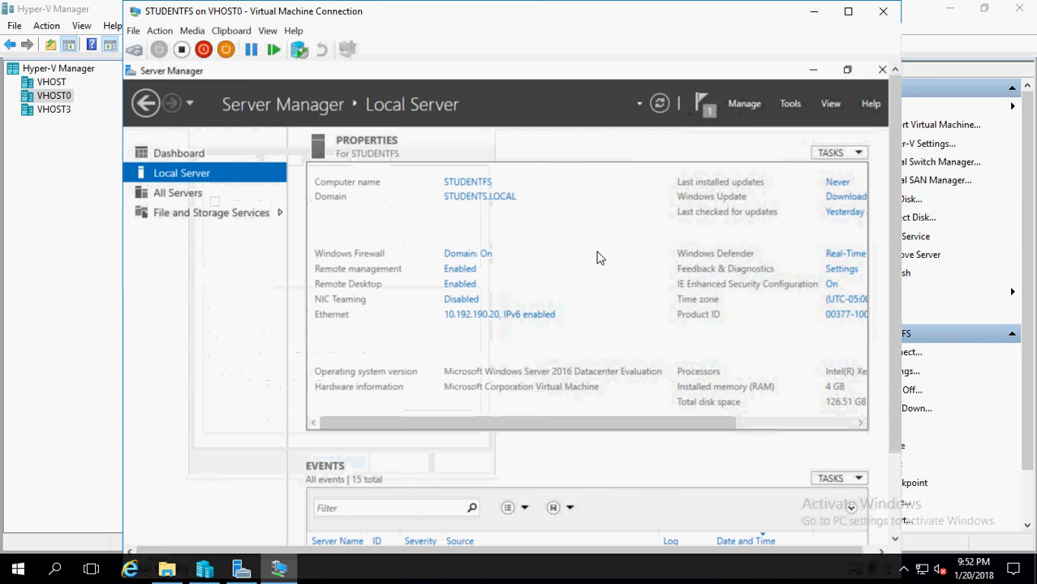
mouse_move(467, 253)
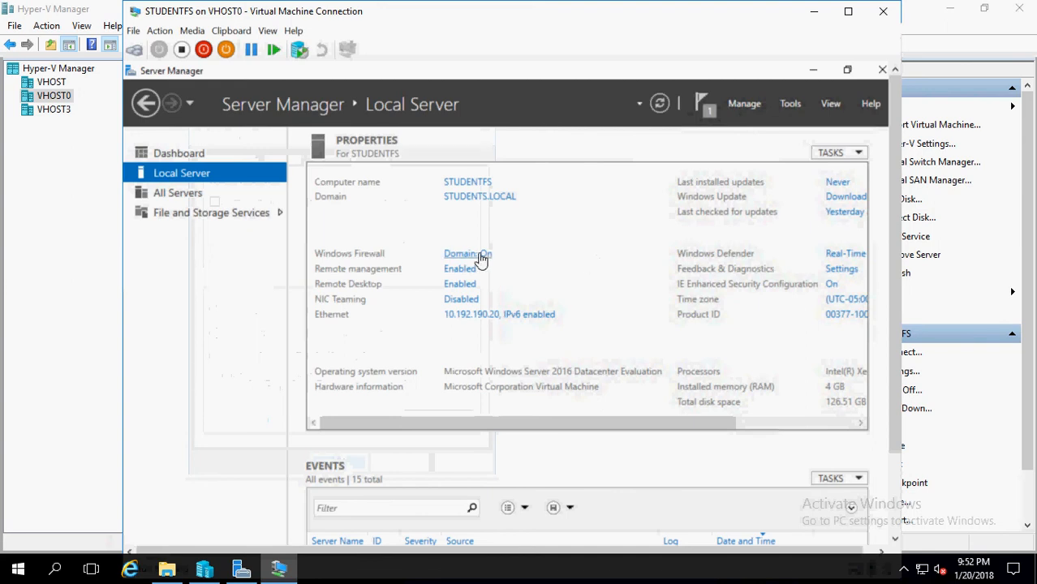
Step: Bring up Windows Firewall on STUDENTFS and request its advanced settings
left_click(461, 253)
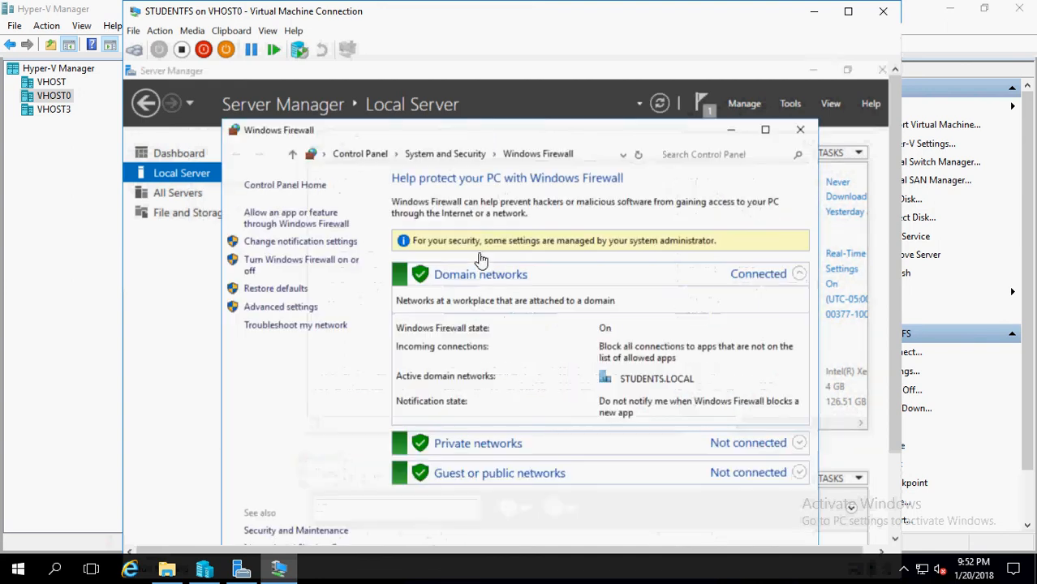
mouse_move(355, 185)
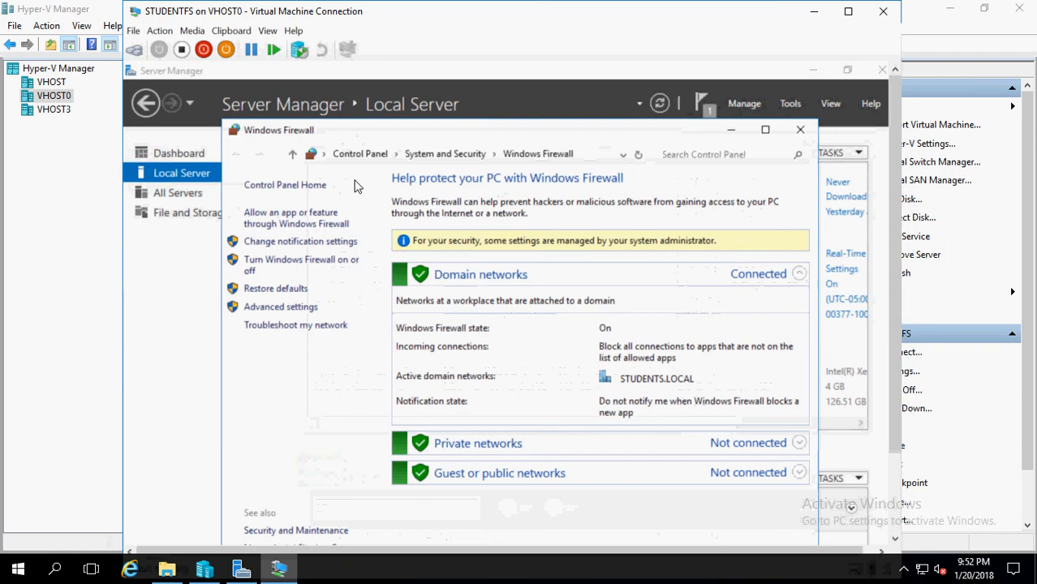
mouse_move(517, 174)
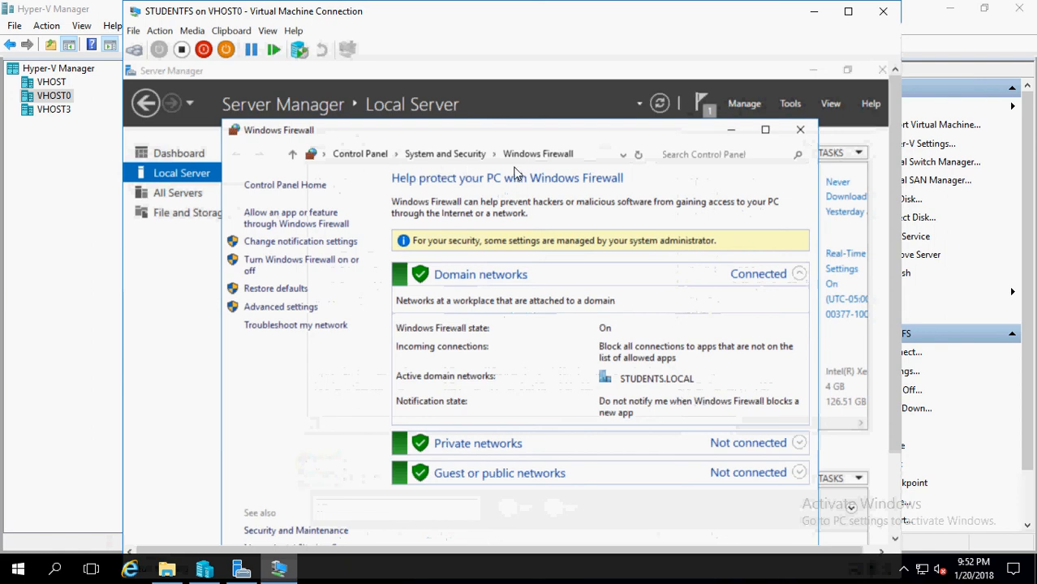
mouse_move(568, 138)
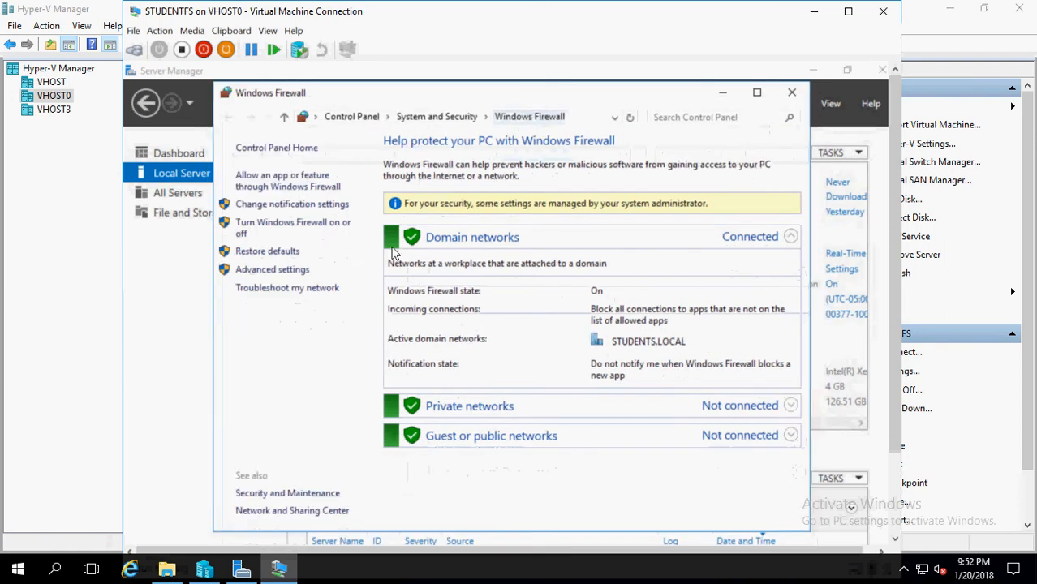
mouse_move(298, 272)
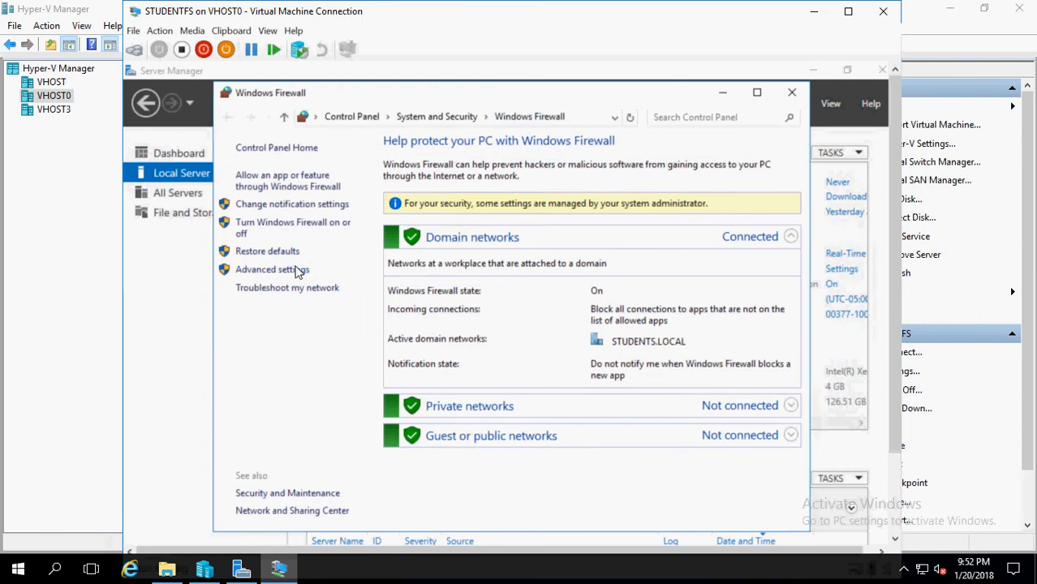
mouse_move(273, 270)
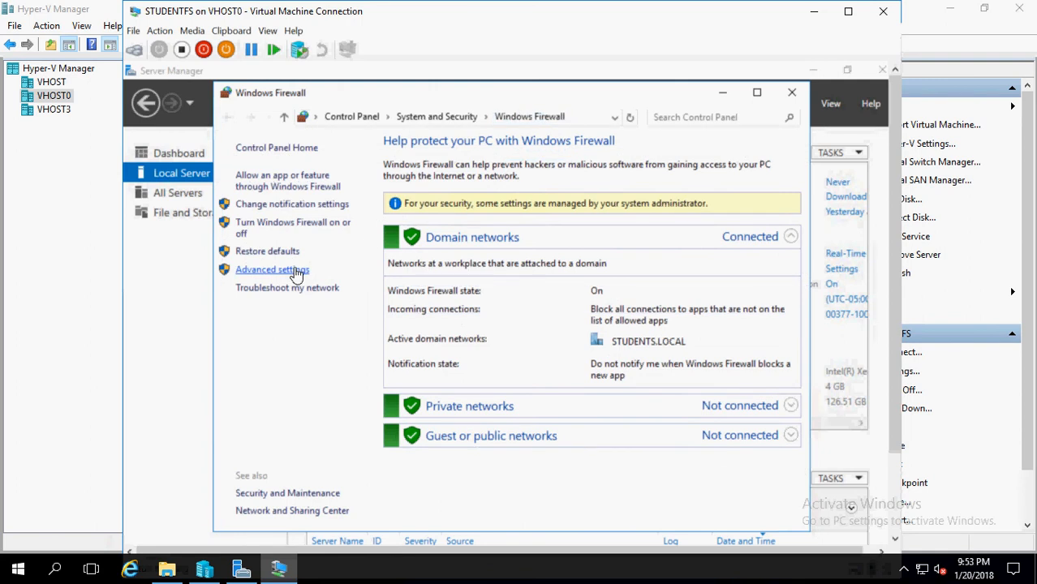
left_click(272, 270)
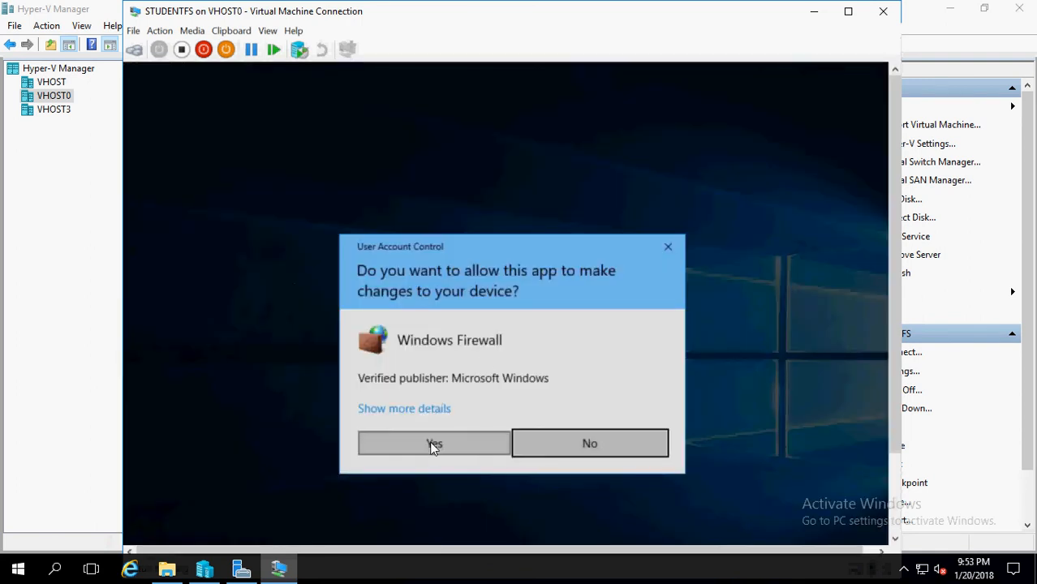
Step: Launch Windows Firewall with Advanced Security and show its Inbound Rules list
left_click(433, 443)
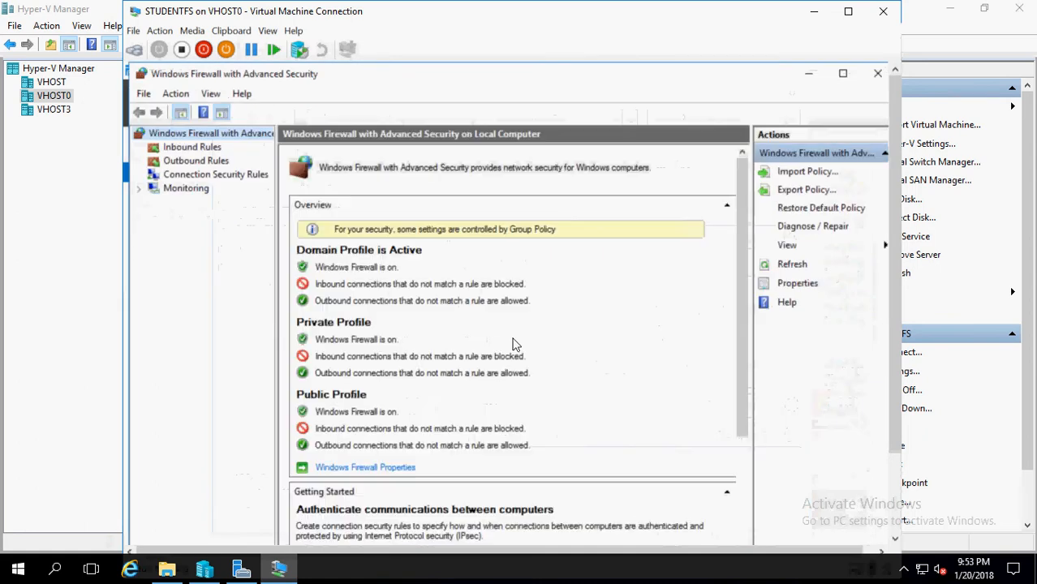
mouse_move(422, 182)
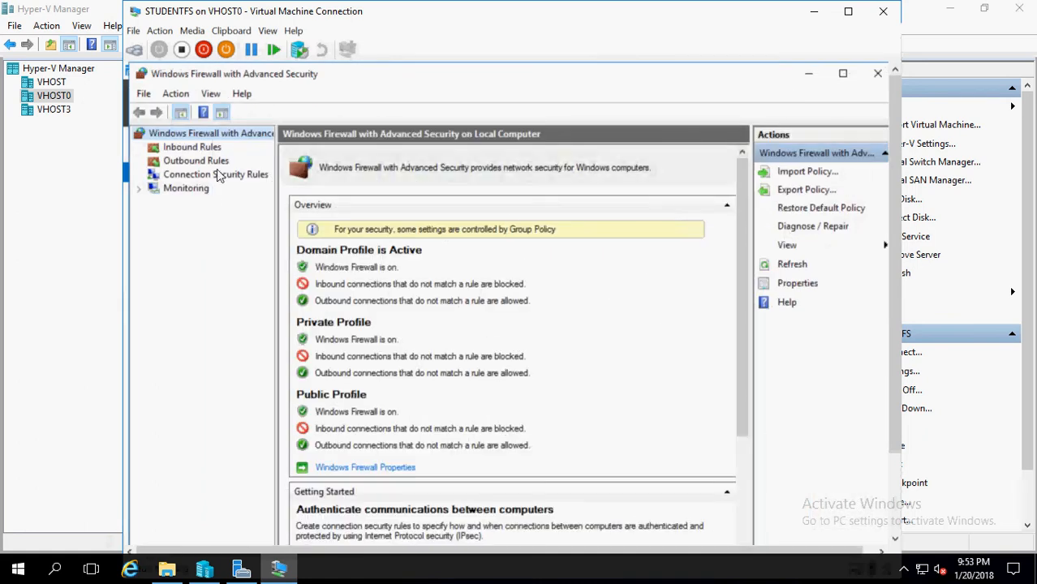
mouse_move(204, 153)
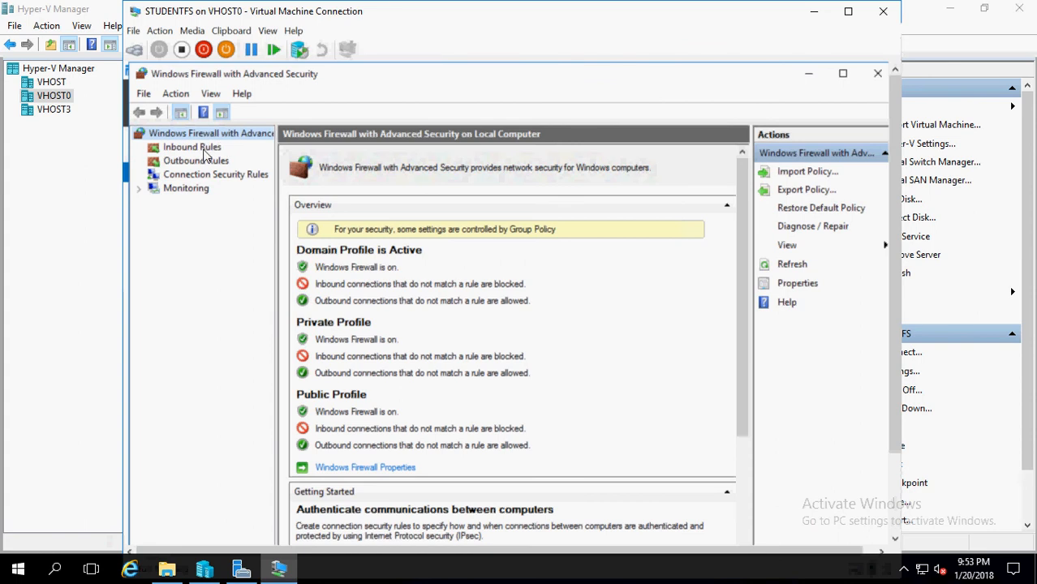
left_click(191, 146)
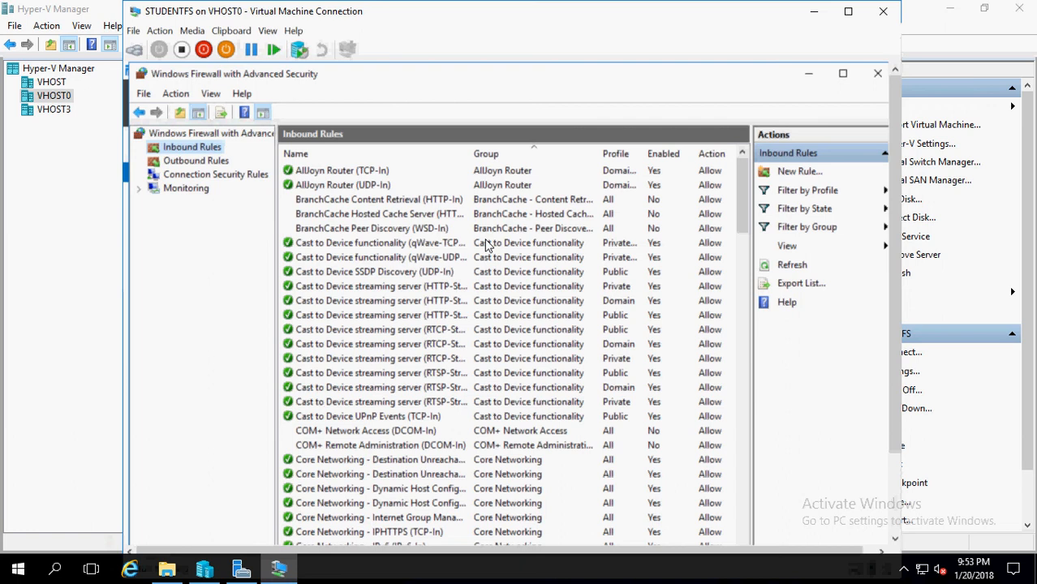
mouse_move(409, 211)
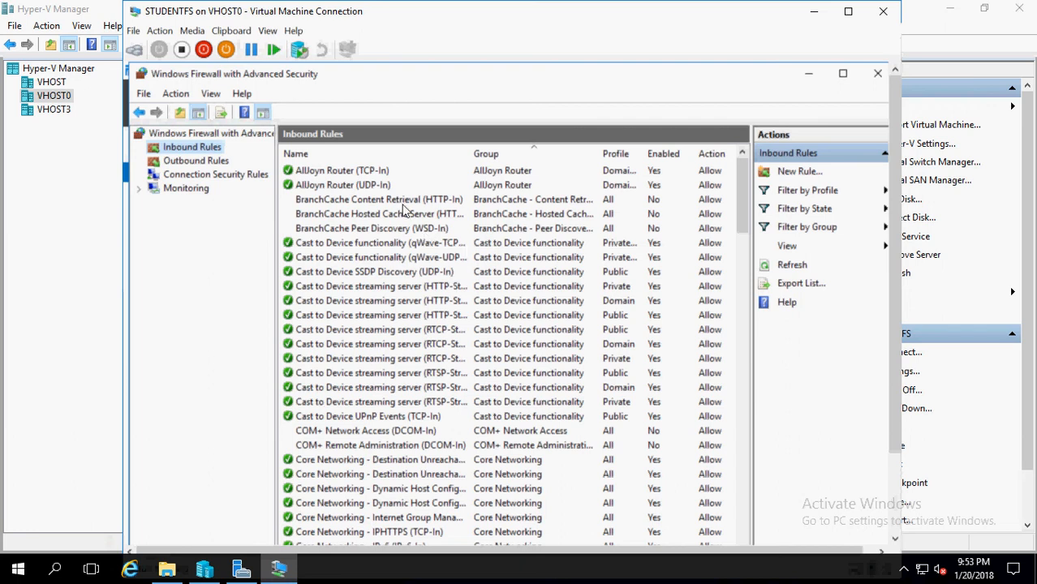
Step: Locate the Remote Desktop - User Mode (TCP-In) inbound rule and enable it
right_click(378, 198)
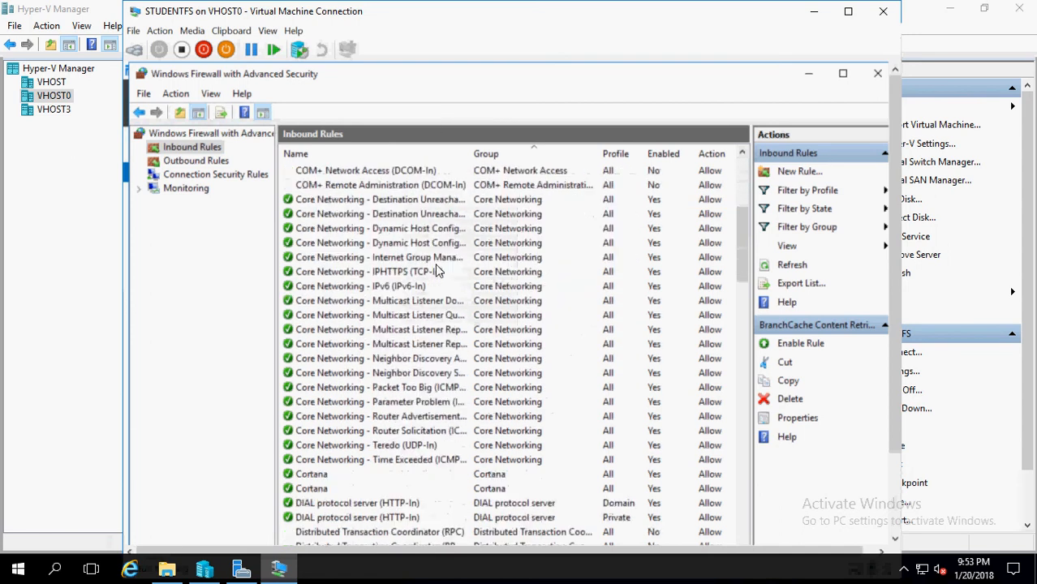
scroll("down", 3)
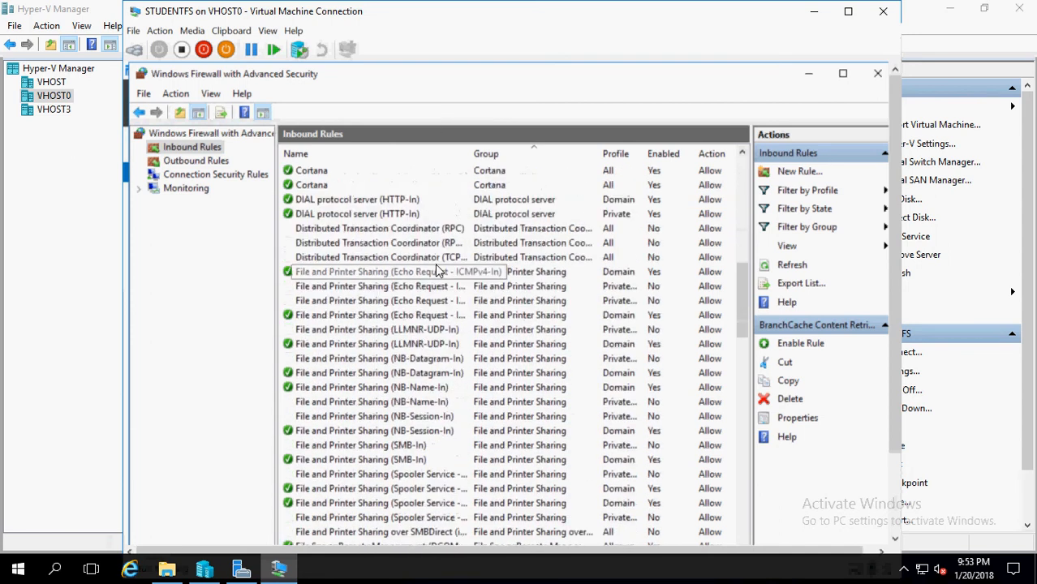
scroll("down", 3)
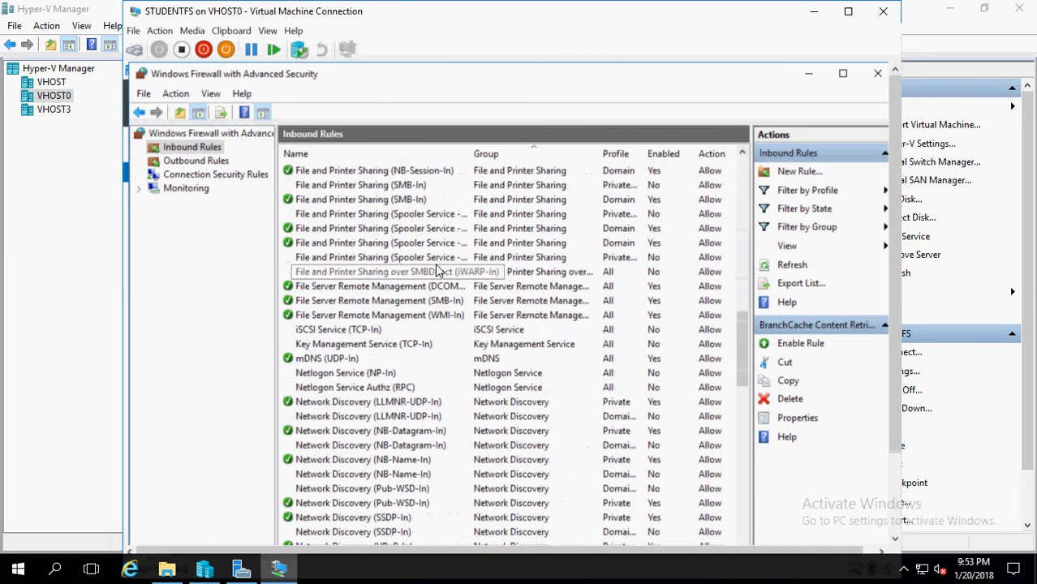
scroll("down", 3)
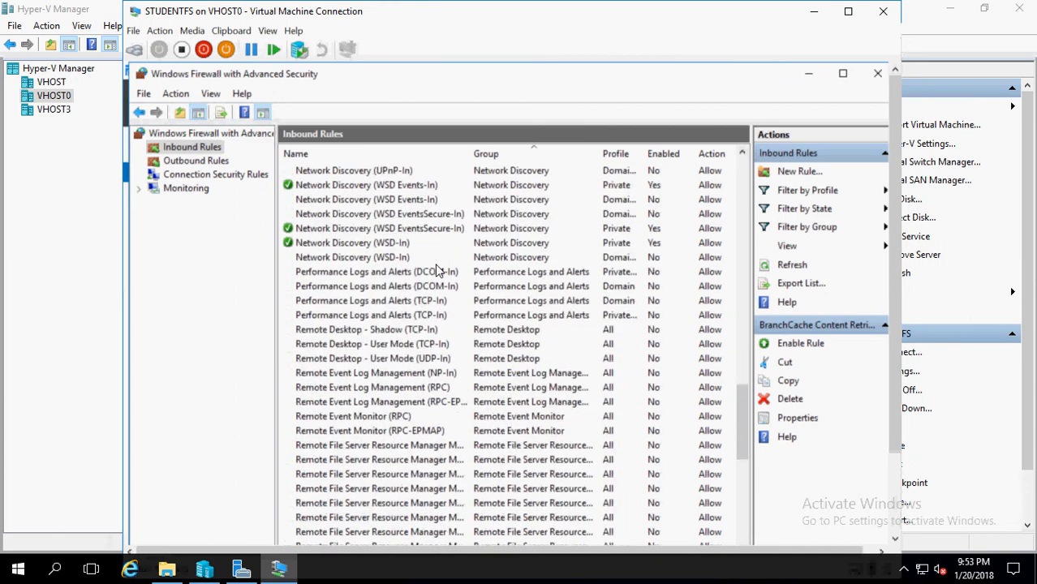
scroll("down", 3)
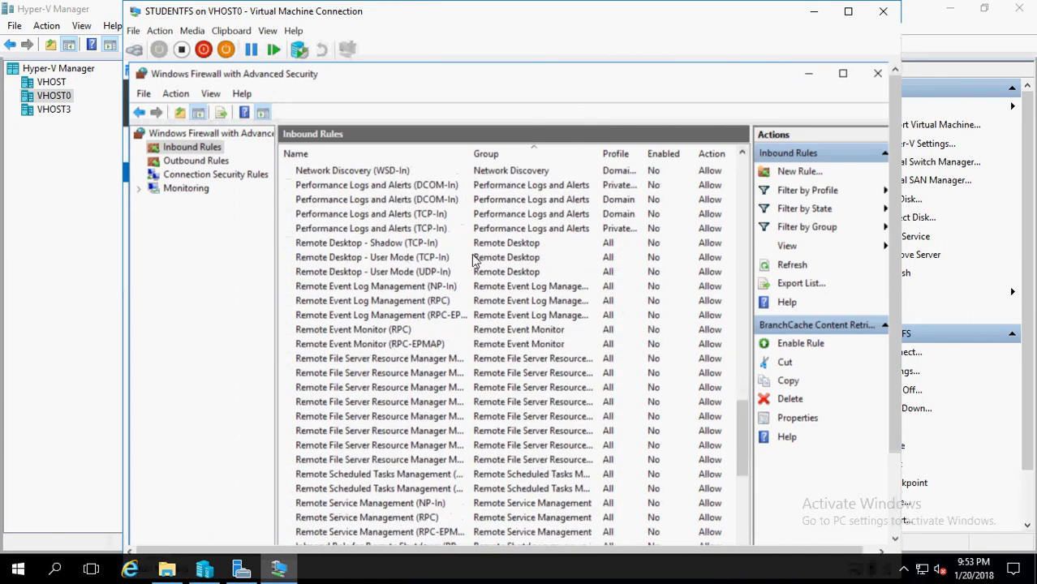
mouse_move(414, 245)
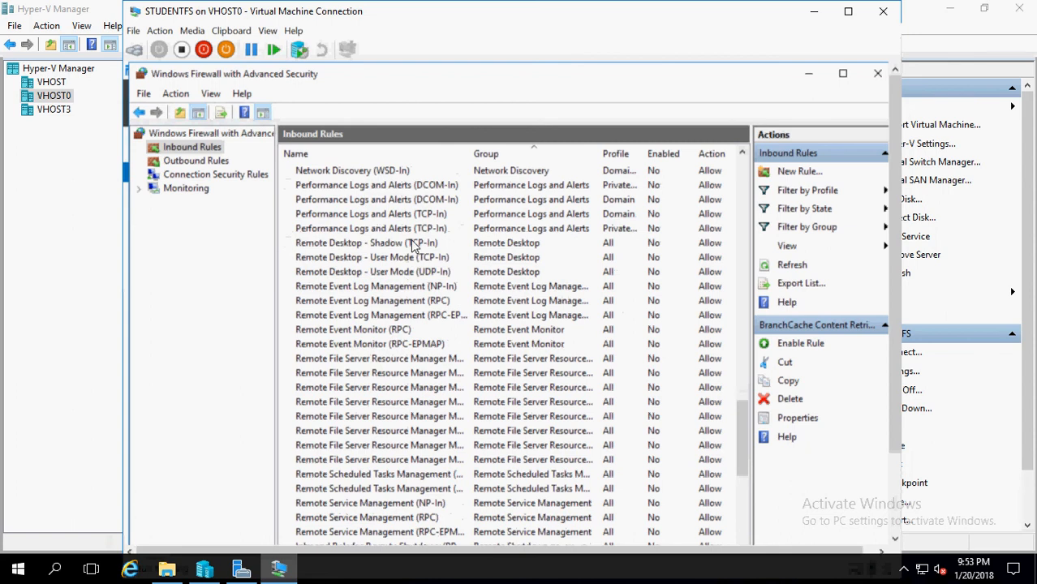
mouse_move(428, 284)
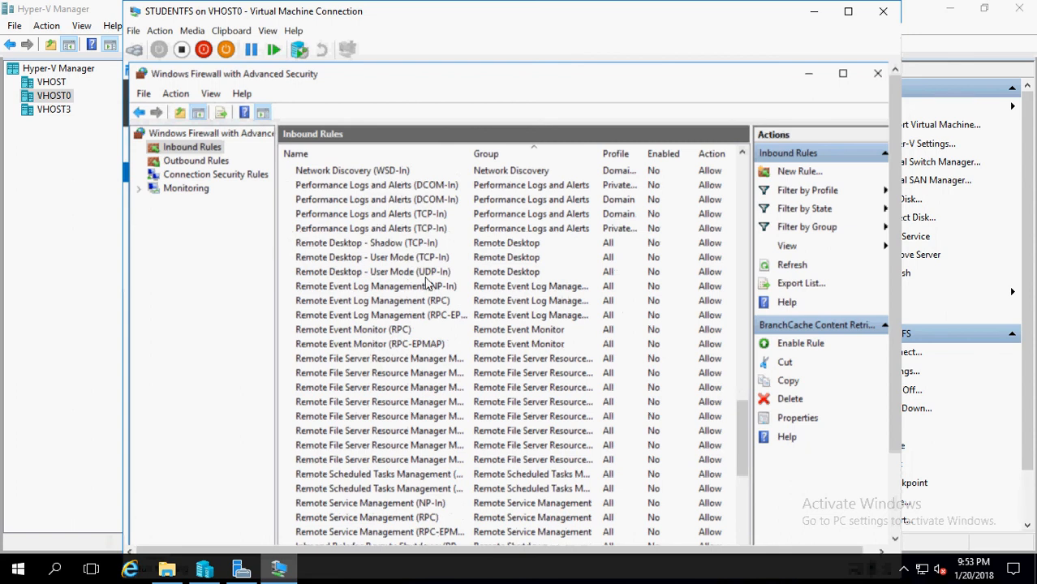
left_click(373, 256)
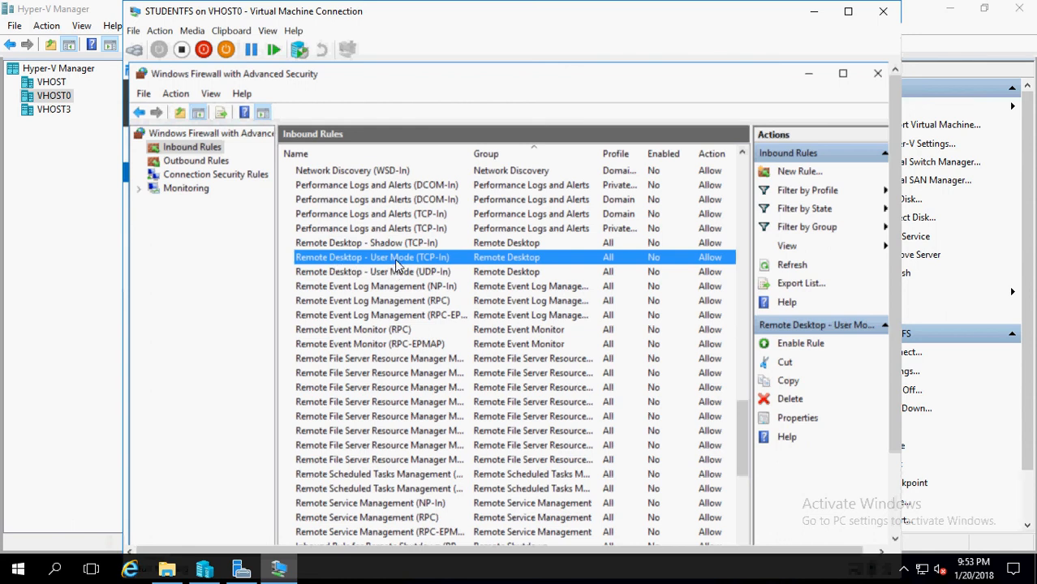
mouse_move(290, 268)
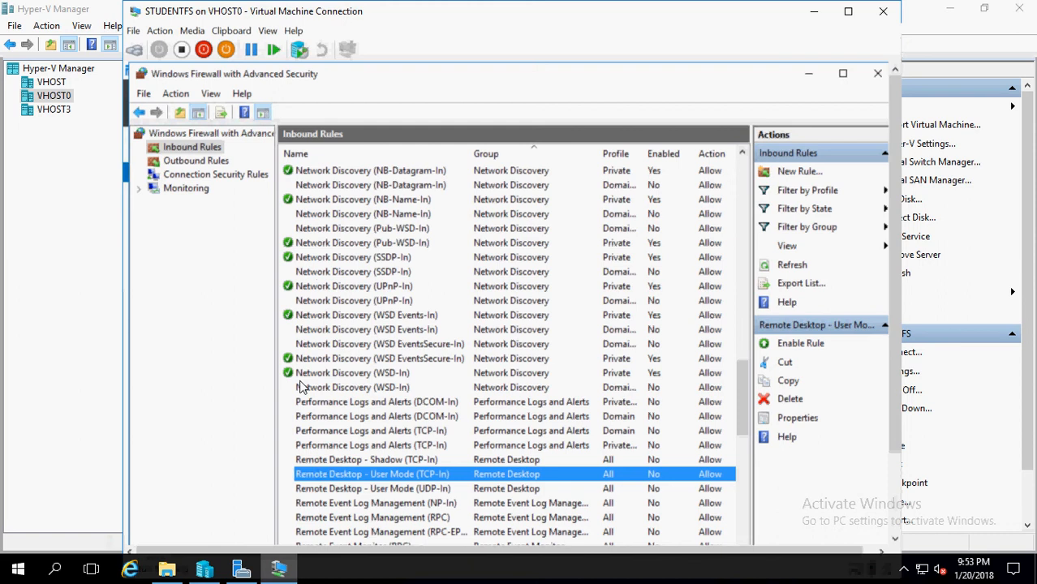
scroll("down", 3)
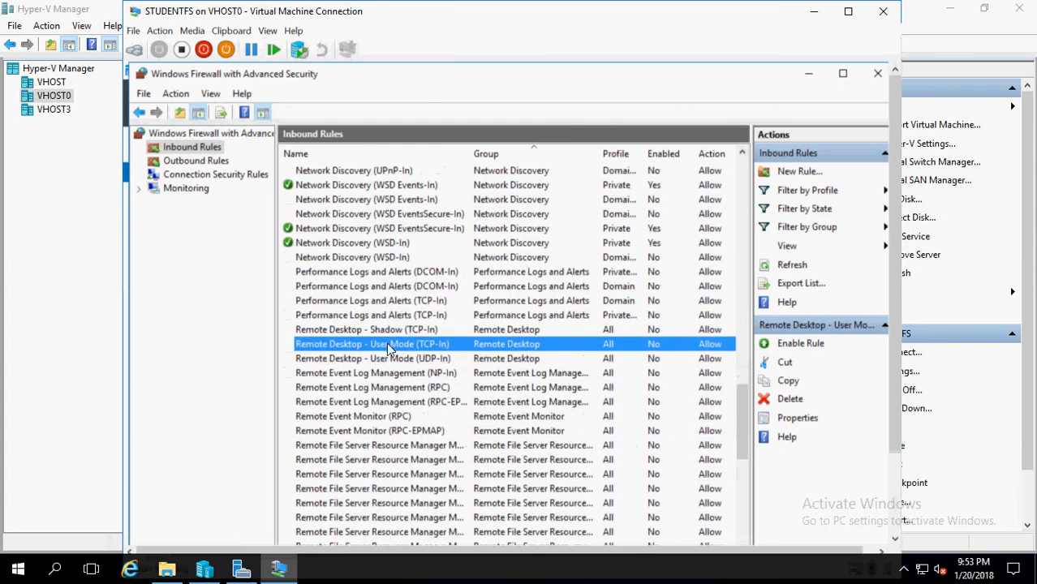
right_click(389, 344)
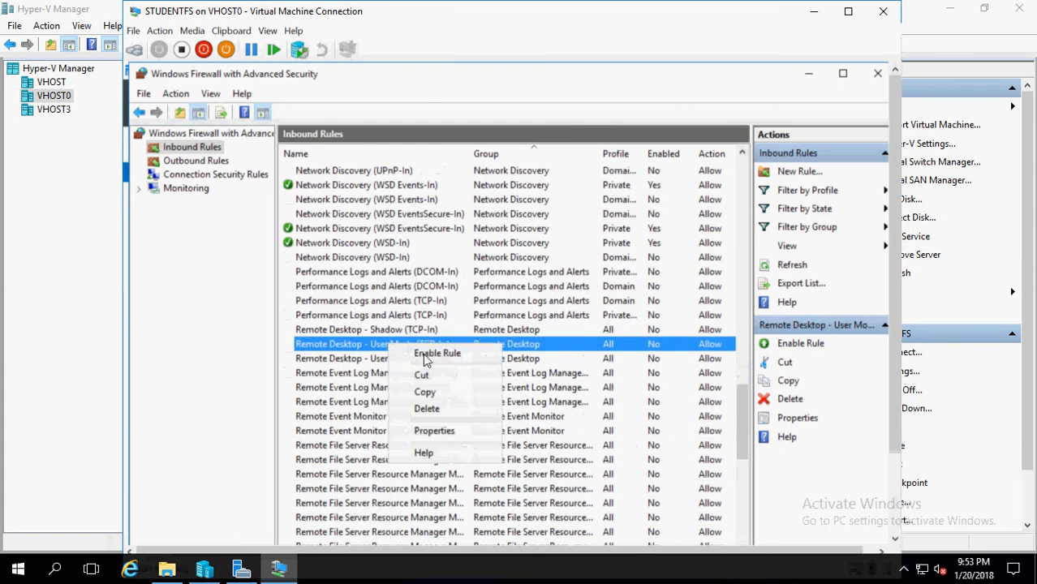
left_click(438, 354)
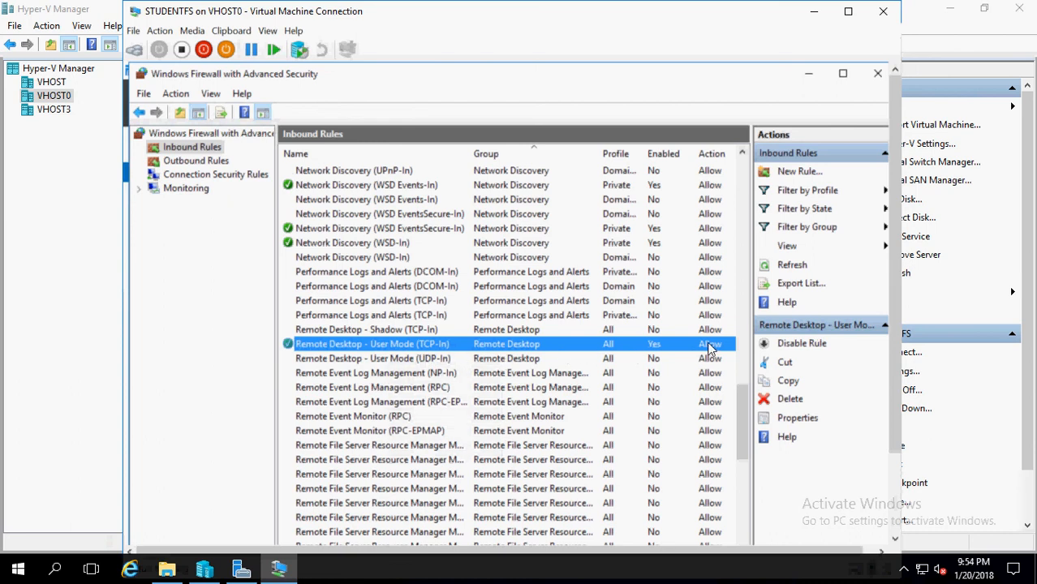
mouse_move(484, 367)
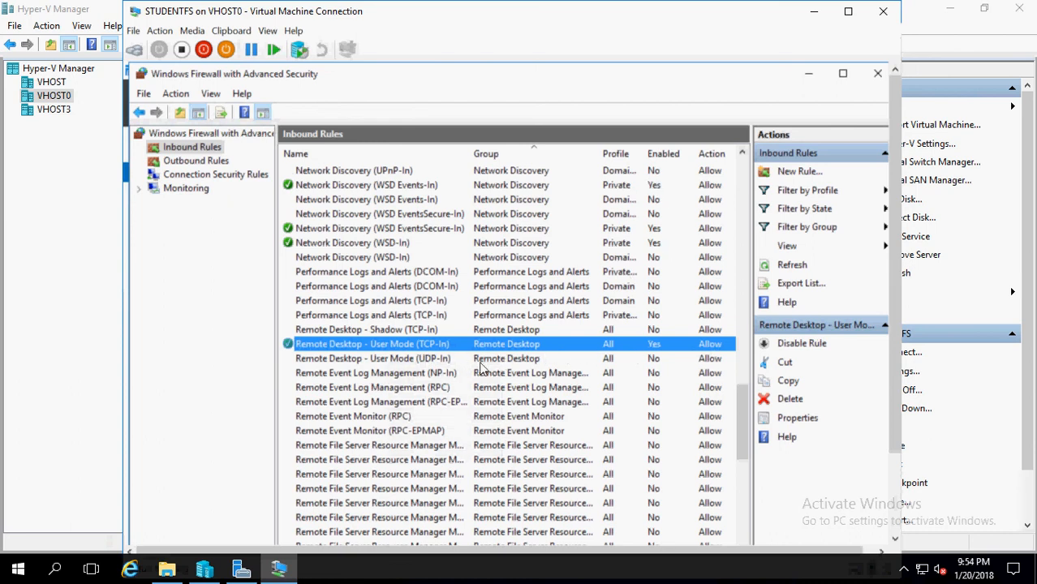
mouse_move(646, 409)
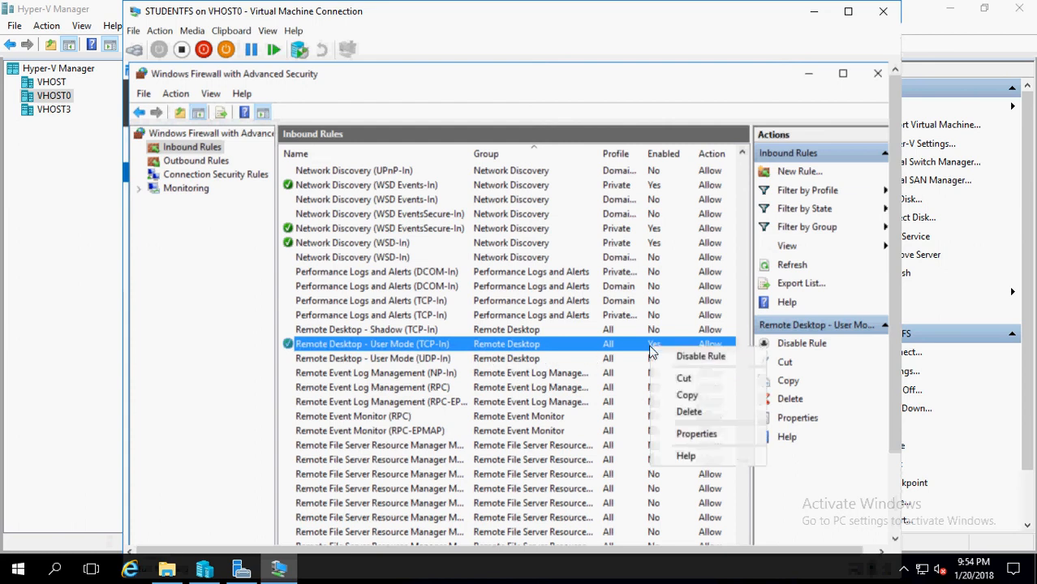
mouse_move(688, 433)
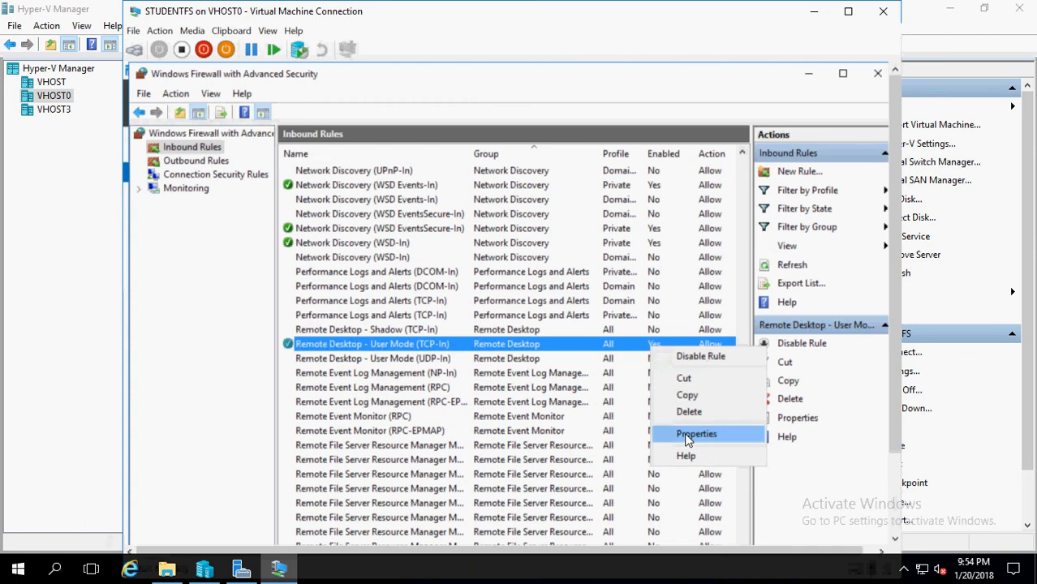
Step: Review the rule's Programs and Services, Remote Computers and Remote Users settings in its properties
left_click(694, 433)
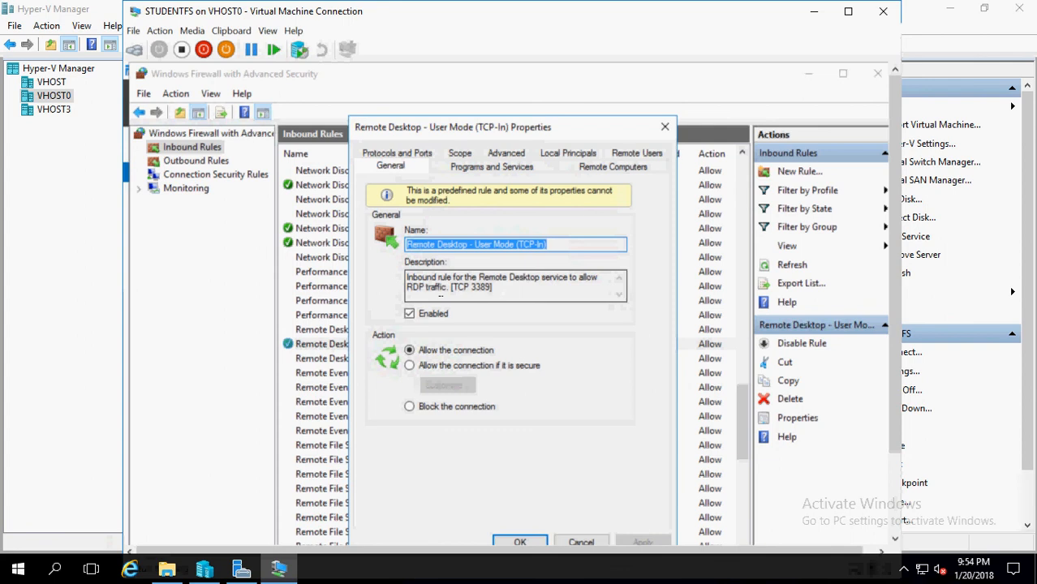
mouse_move(503, 285)
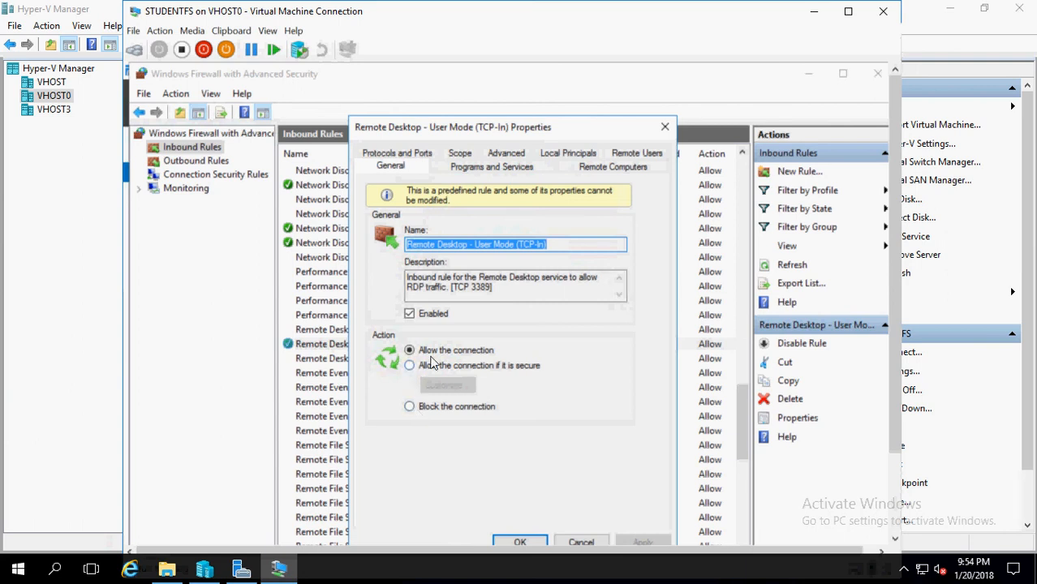
left_click(490, 166)
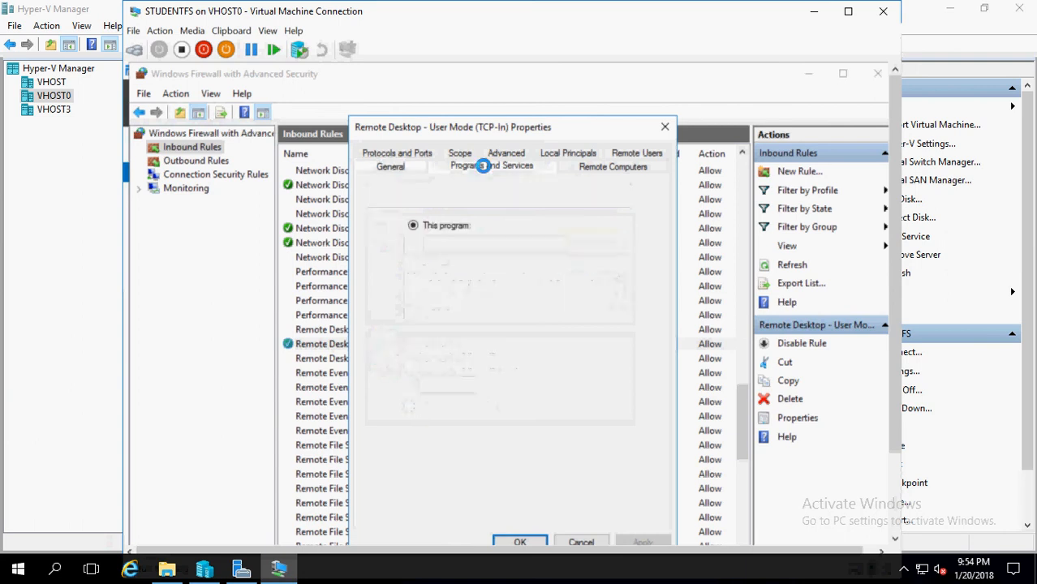
left_click(491, 166)
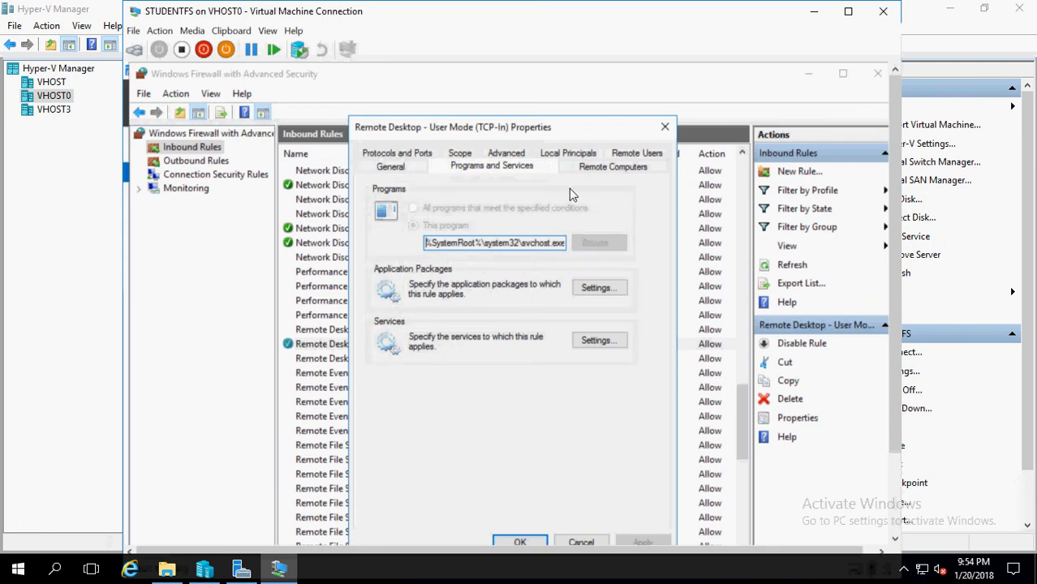
left_click(613, 165)
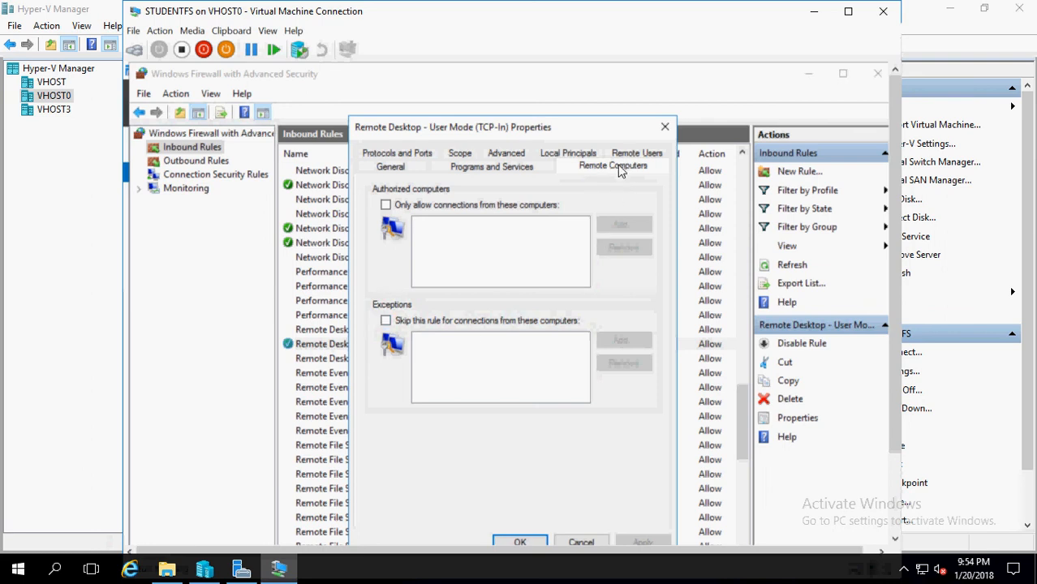
left_click(636, 166)
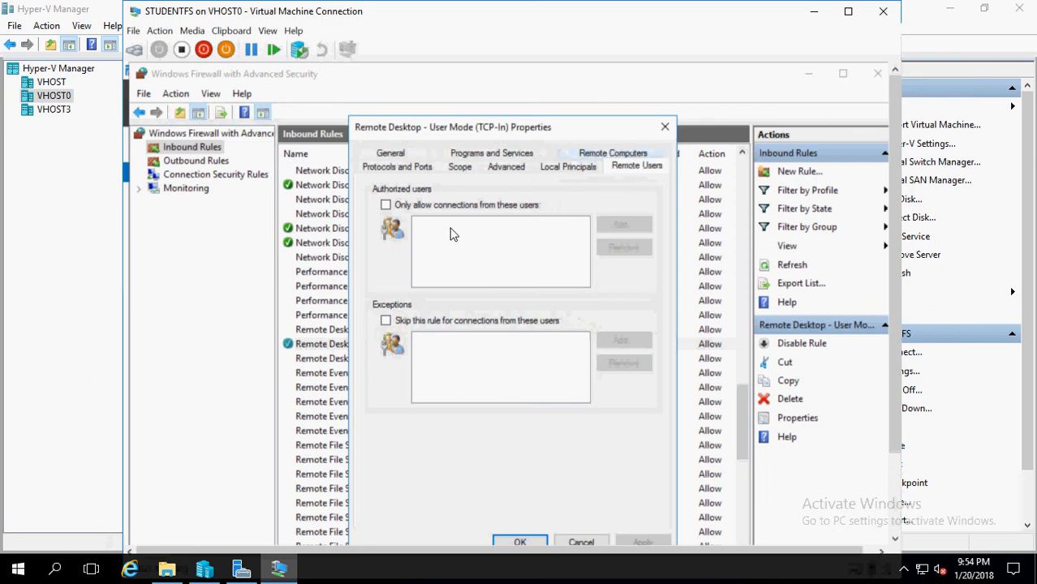
mouse_move(490, 253)
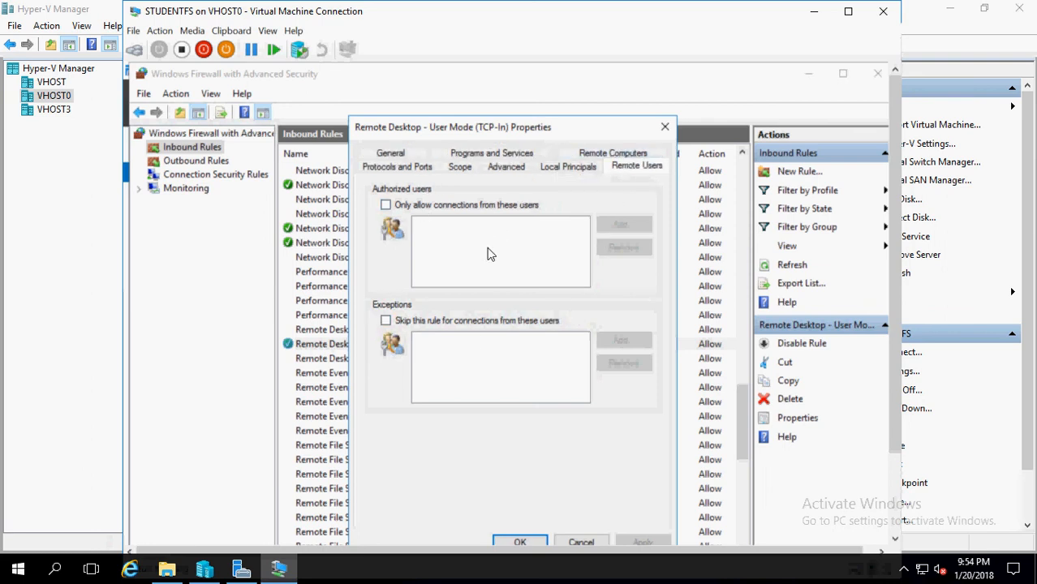
mouse_move(444, 358)
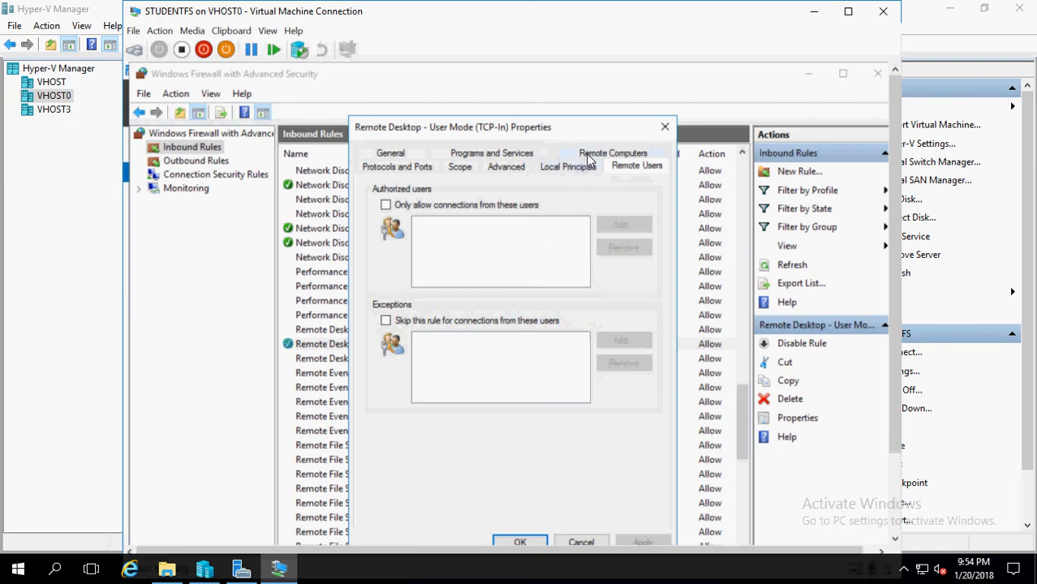
Step: Review the rule's Local Principals and Advanced settings, showing Domain, Private and Public profiles
left_click(613, 152)
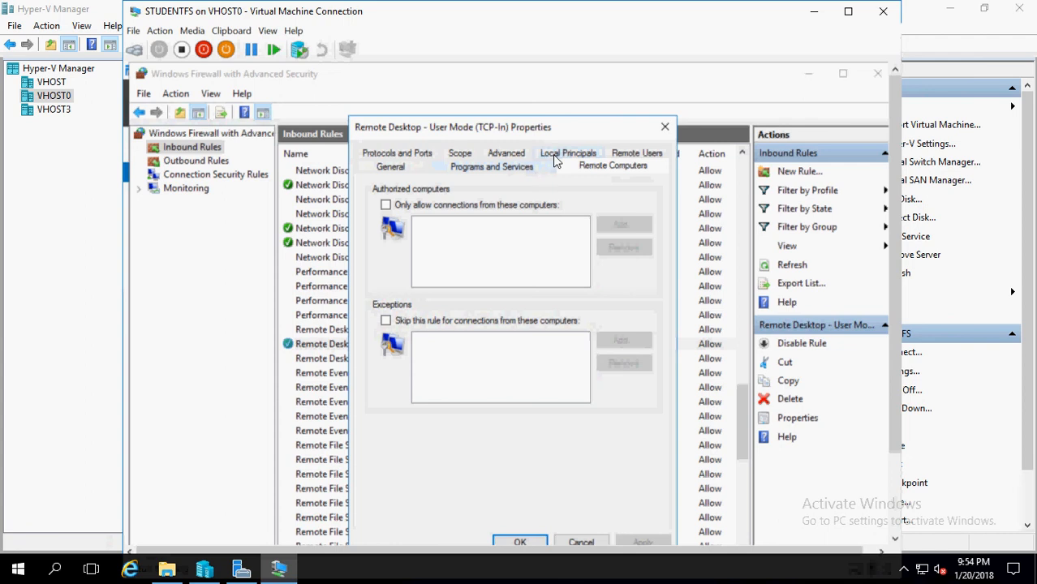
left_click(567, 152)
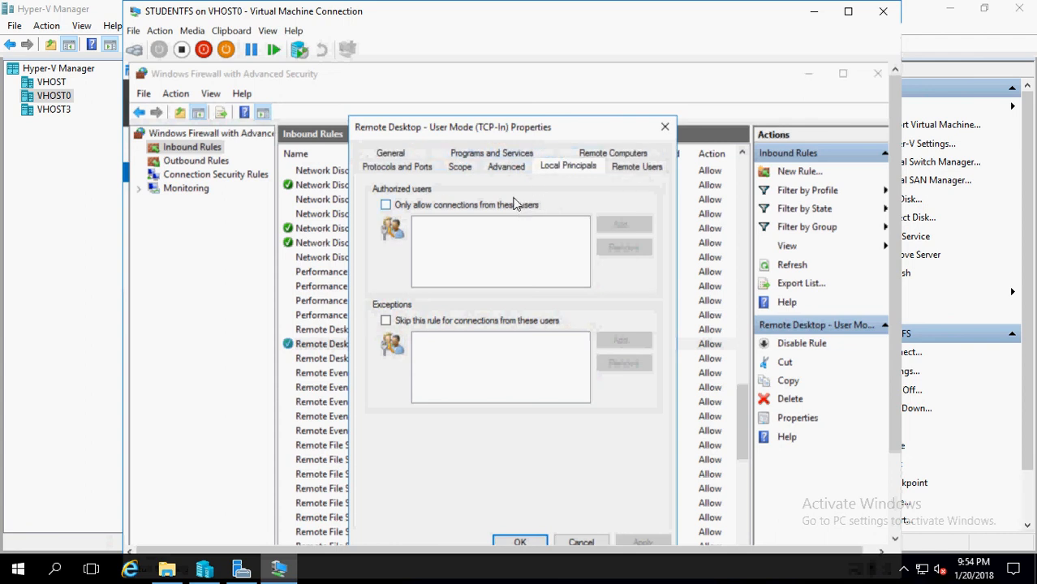
left_click(506, 166)
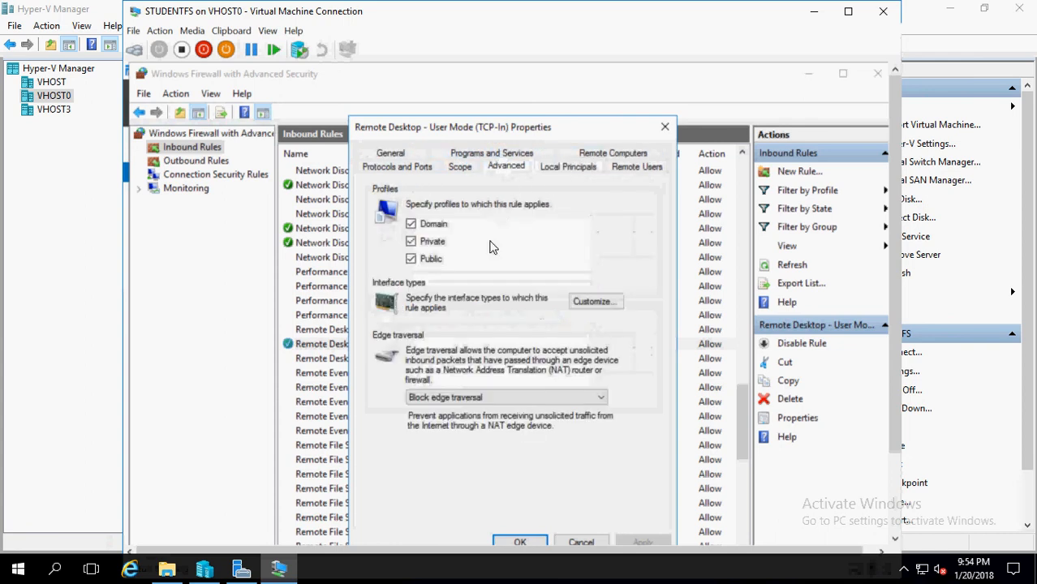
left_click(411, 258)
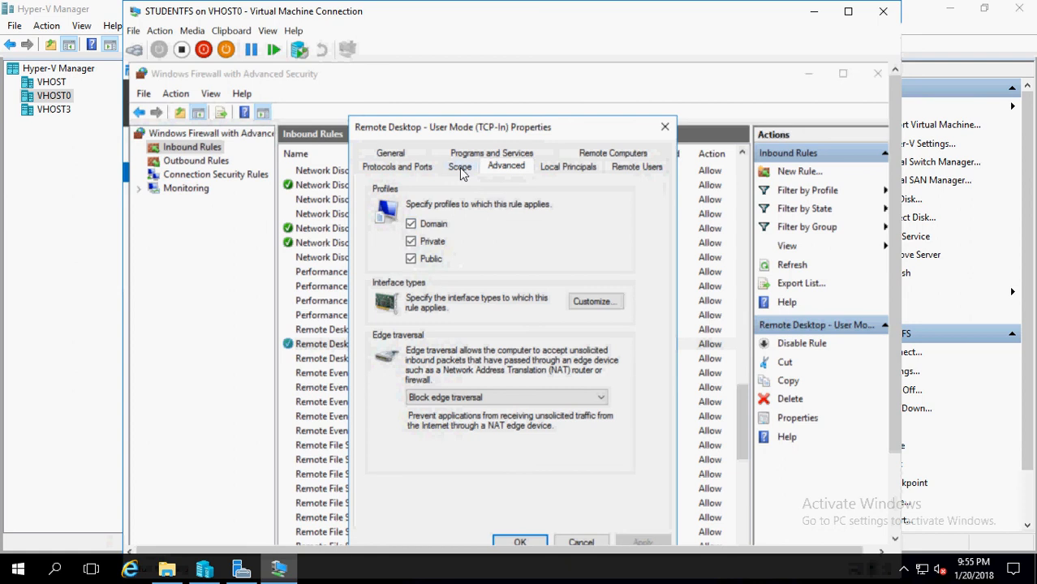
Step: Check the rule's IP scope and TCP port 3389, then cancel its properties unchanged
left_click(459, 165)
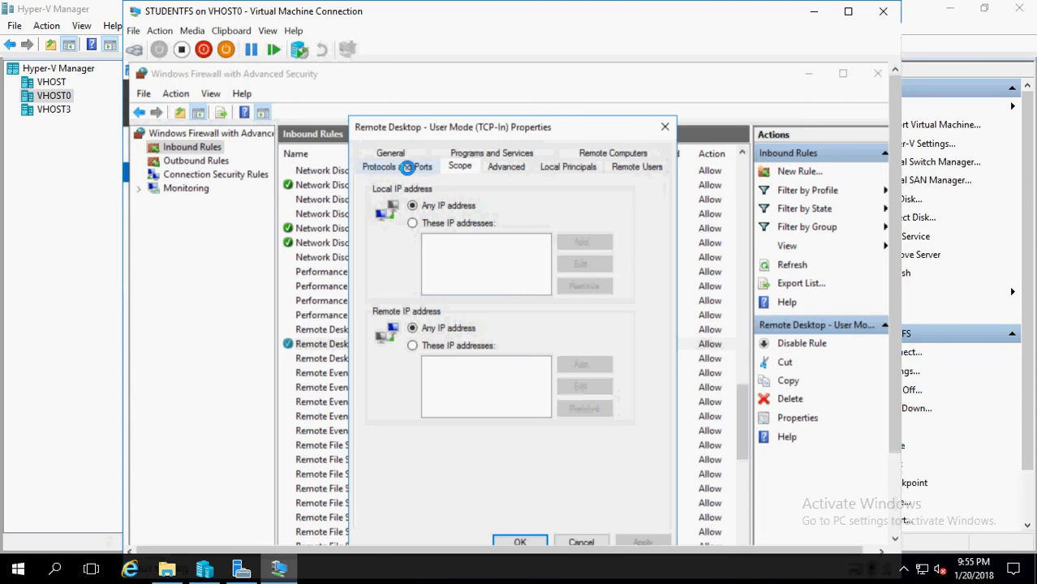
left_click(397, 166)
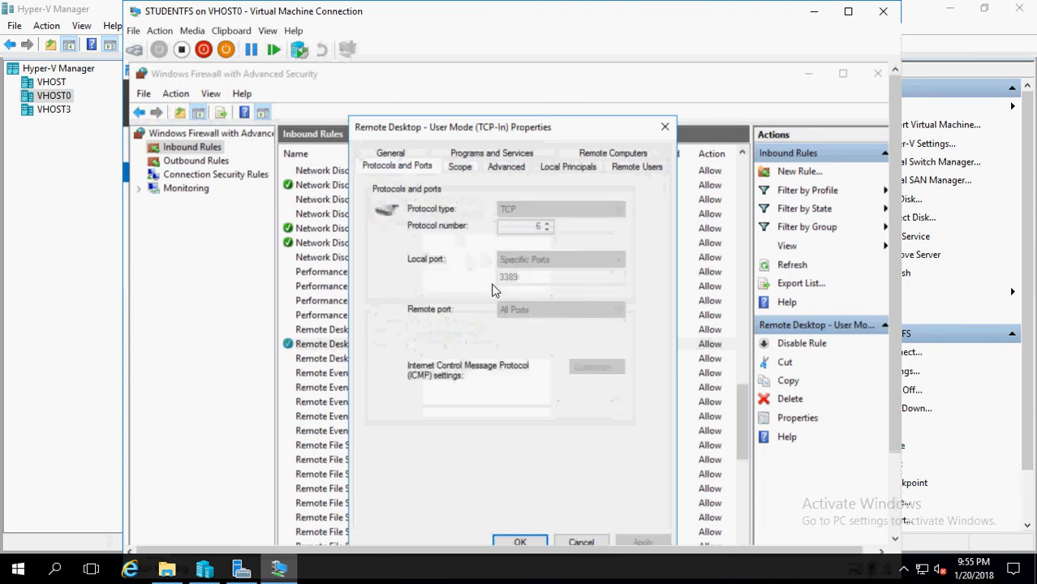
mouse_move(555, 352)
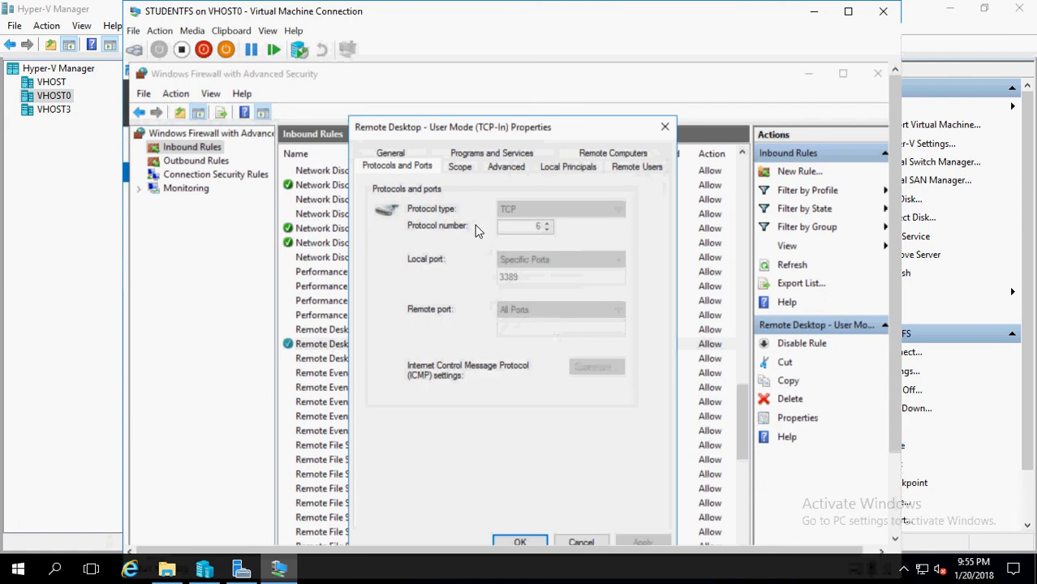
mouse_move(544, 279)
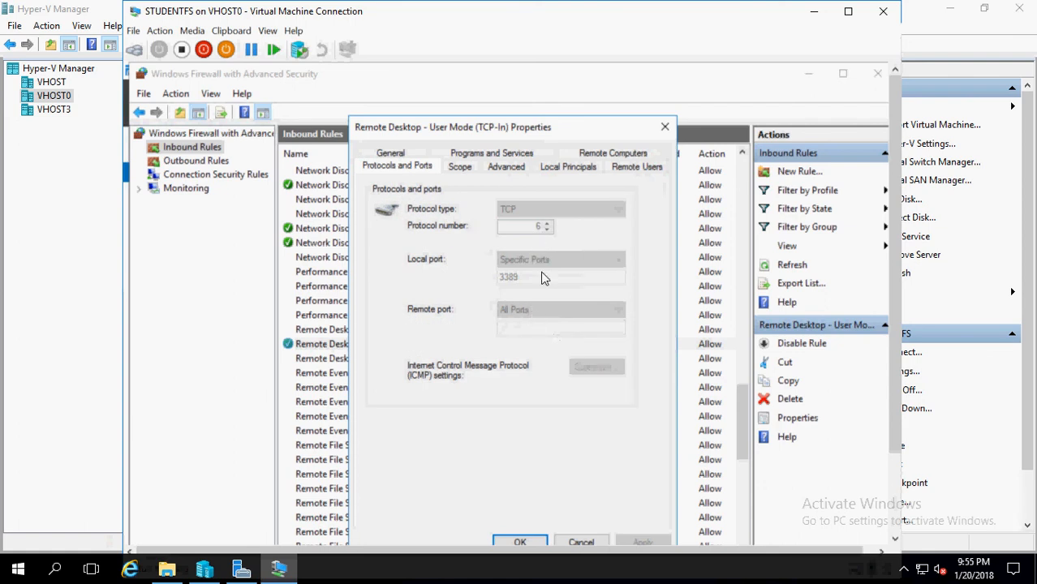
left_click(390, 166)
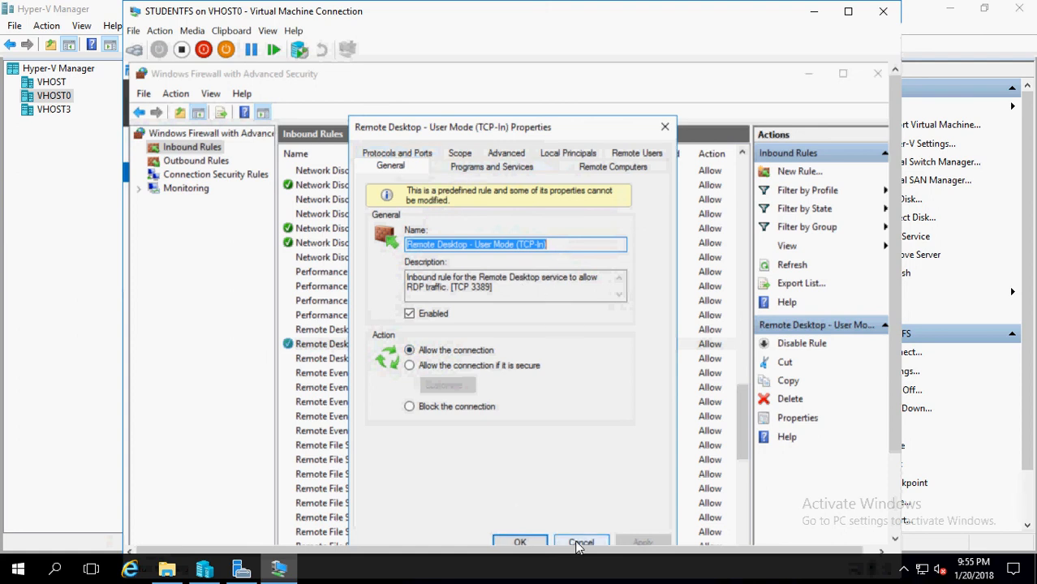
left_click(581, 542)
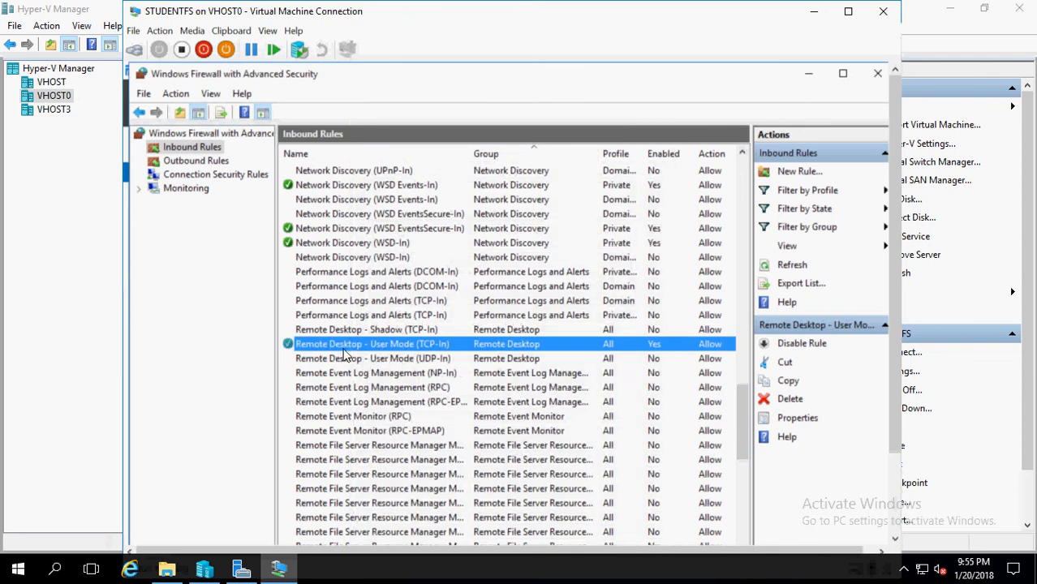
mouse_move(652, 352)
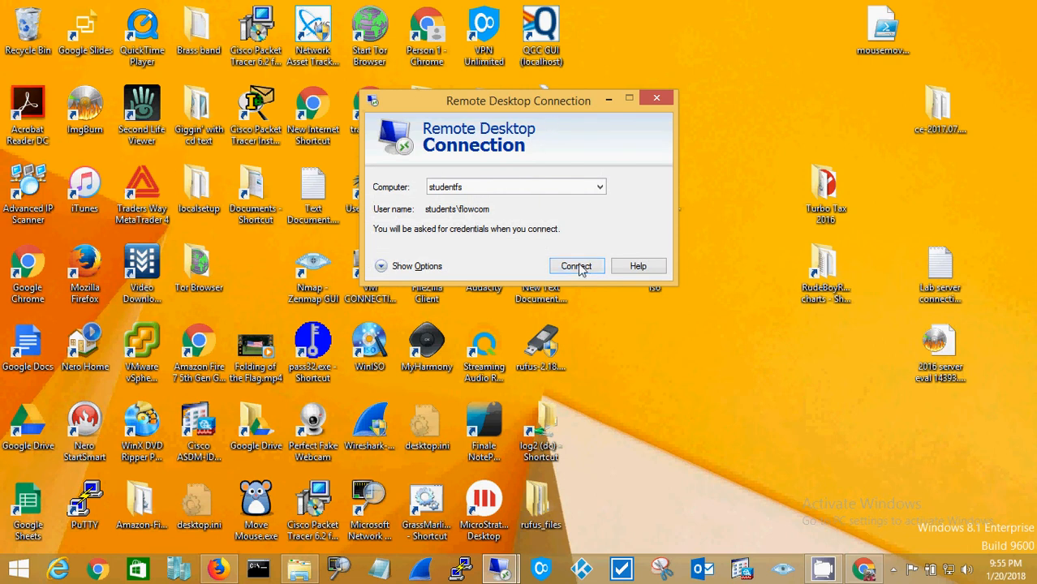
Step: Retry the studentfs connection and submit the account password
left_click(576, 266)
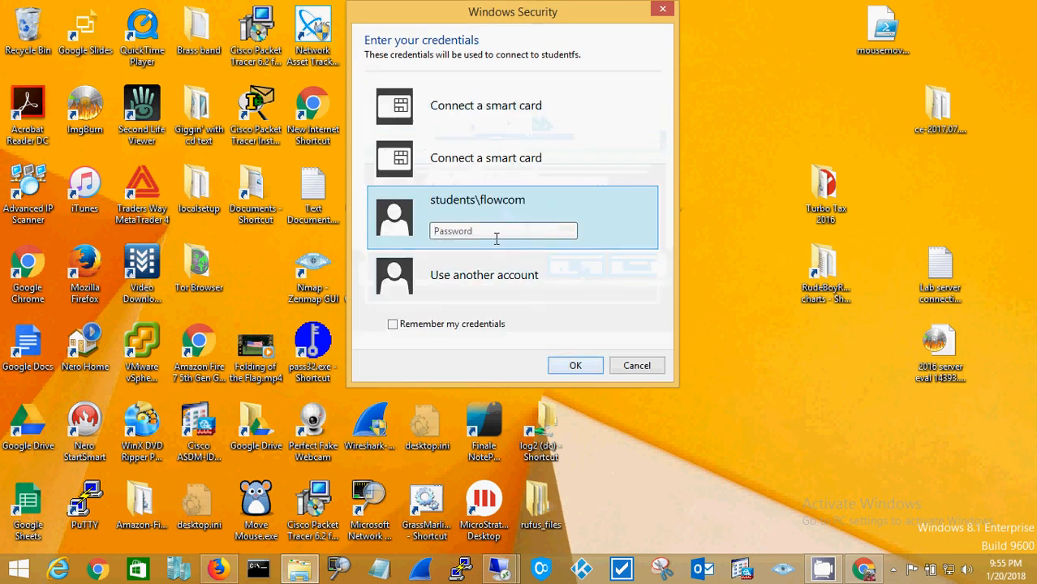
left_click(503, 231)
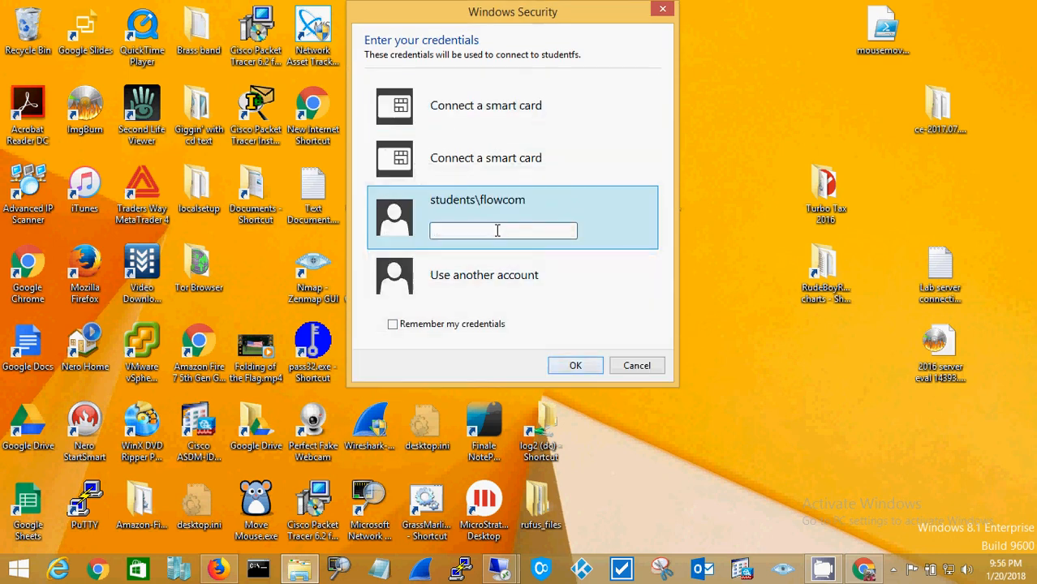
type("***")
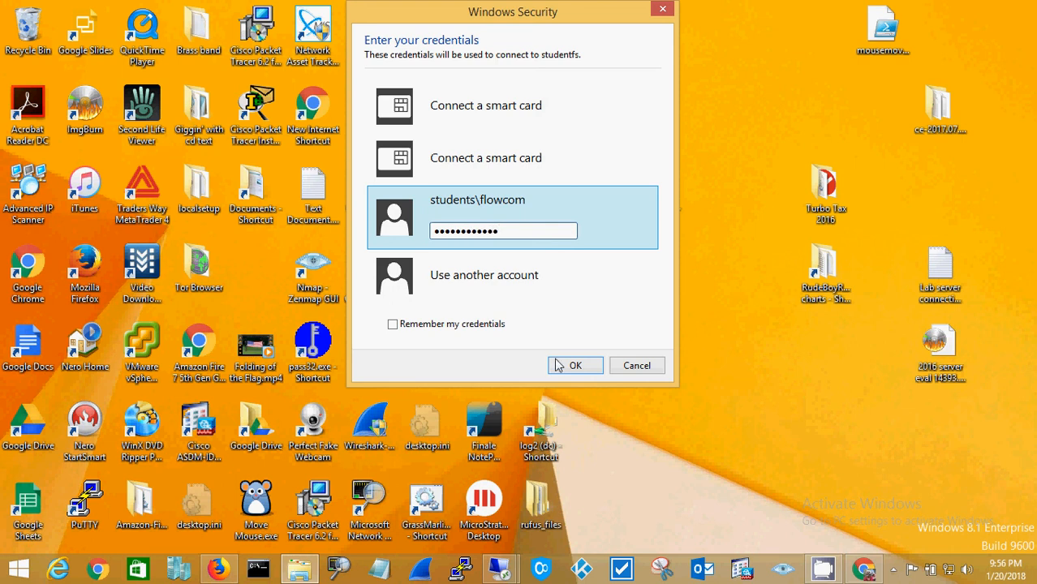
left_click(575, 365)
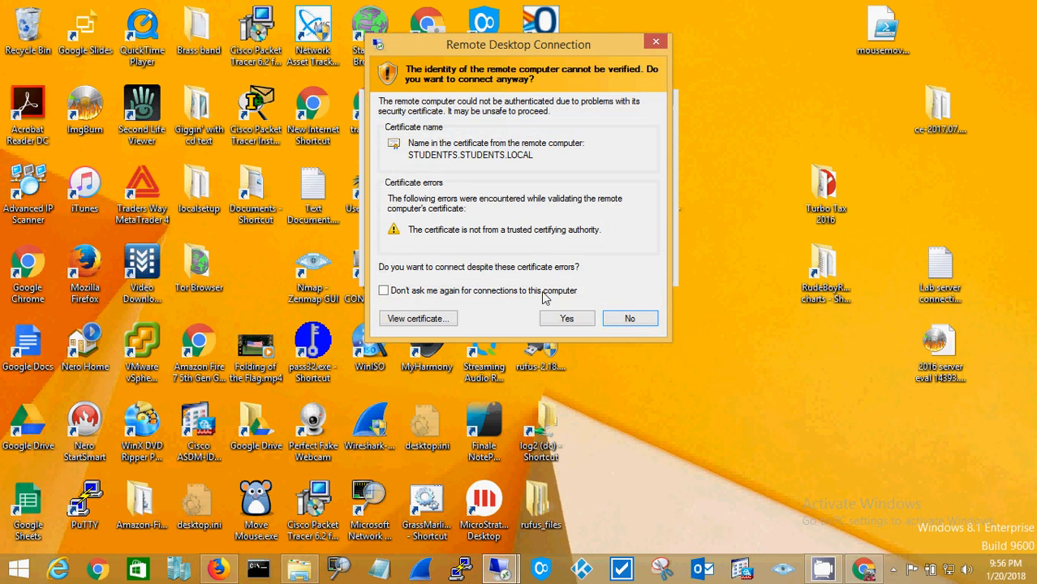
Step: Accept the unverified certificate and acknowledge the Acceptable Use Policy to reach the studentfs desktop
left_click(566, 318)
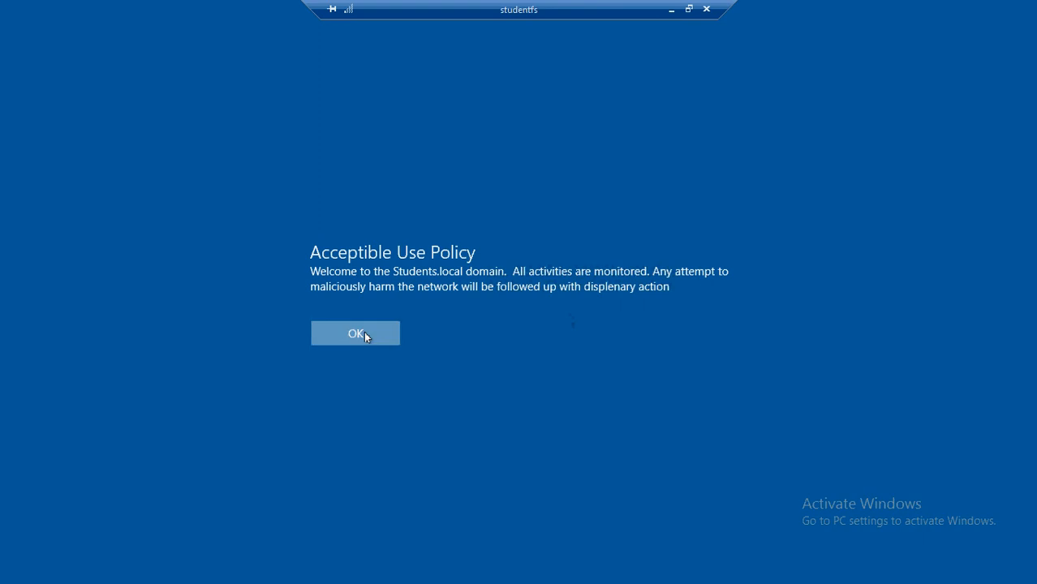
left_click(354, 333)
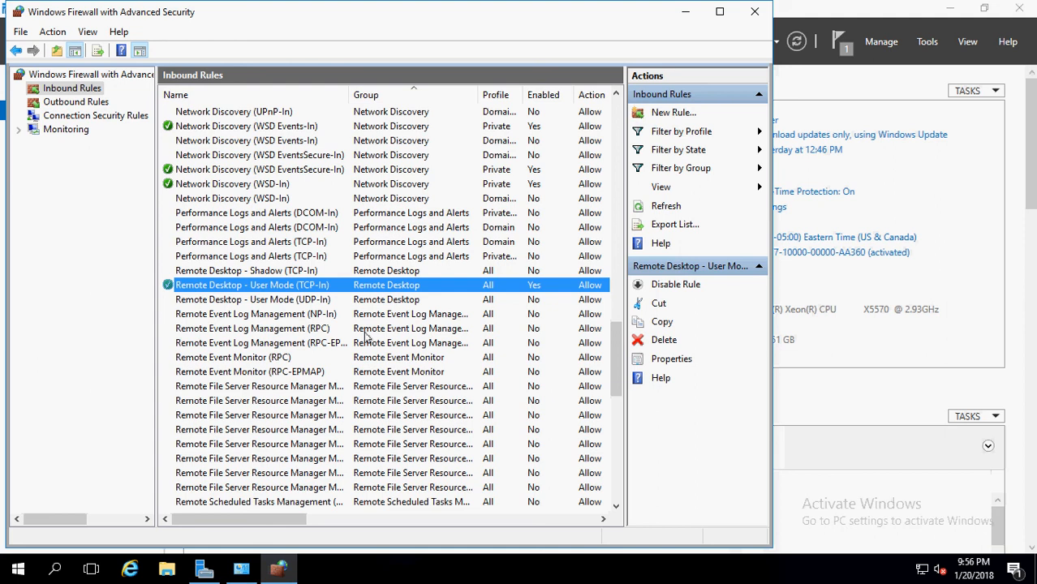
mouse_move(578, 6)
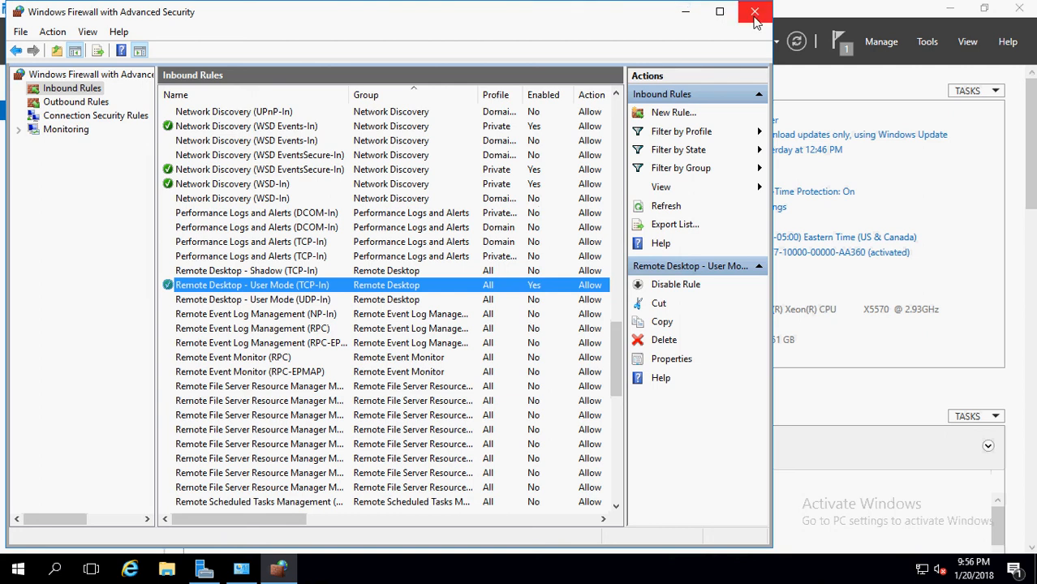
mouse_move(754, 13)
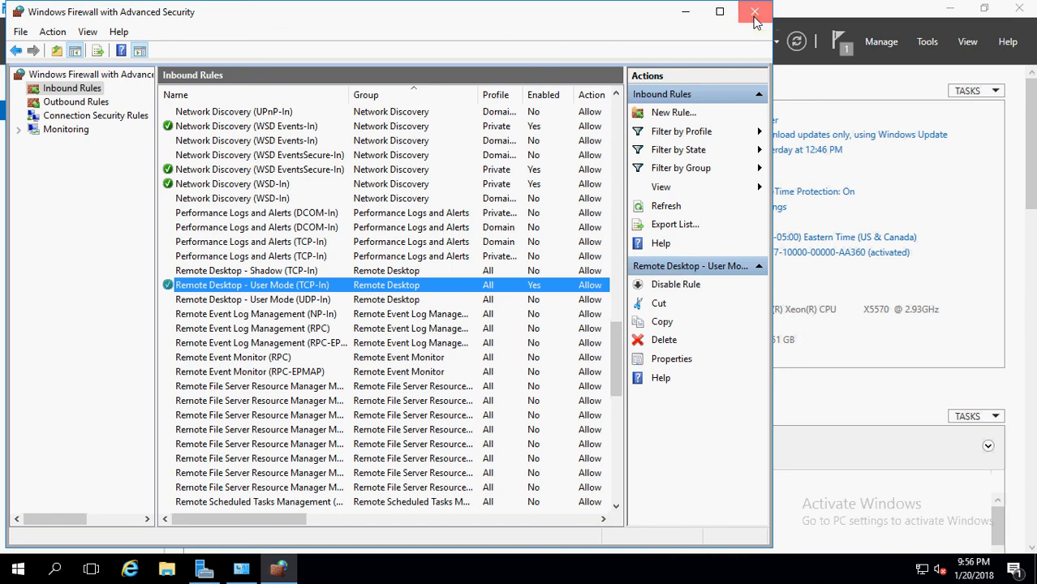
Step: Close both firewall windows on studentfs, show the Server Manager dashboard and minimize the RDP session
left_click(755, 11)
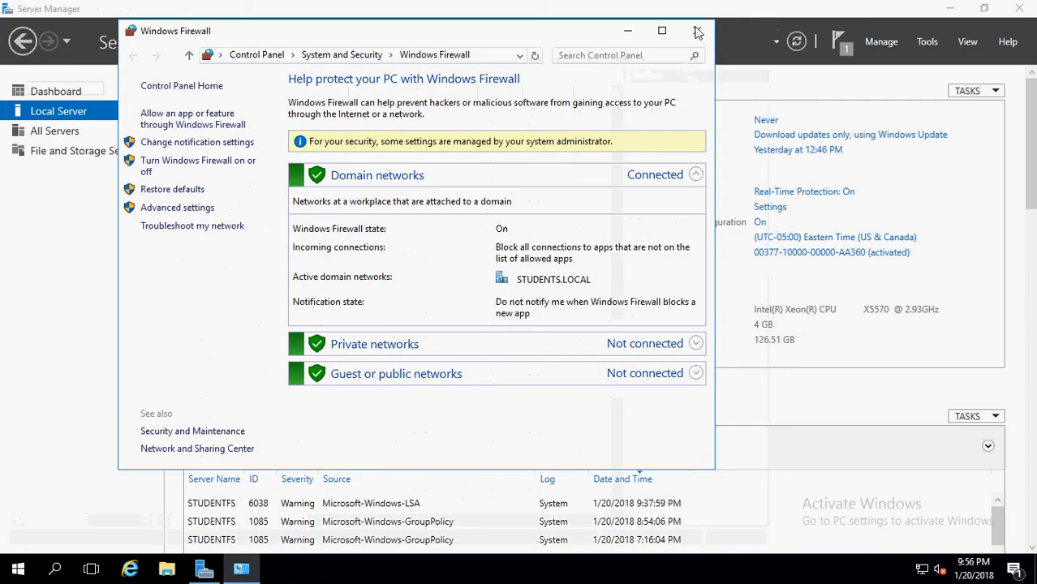
left_click(696, 31)
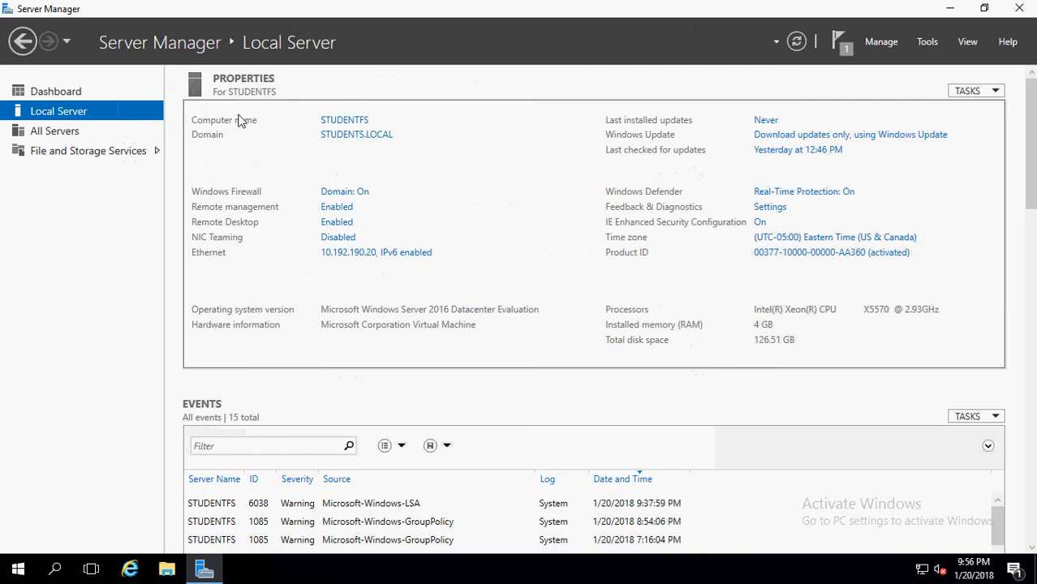
mouse_move(70, 98)
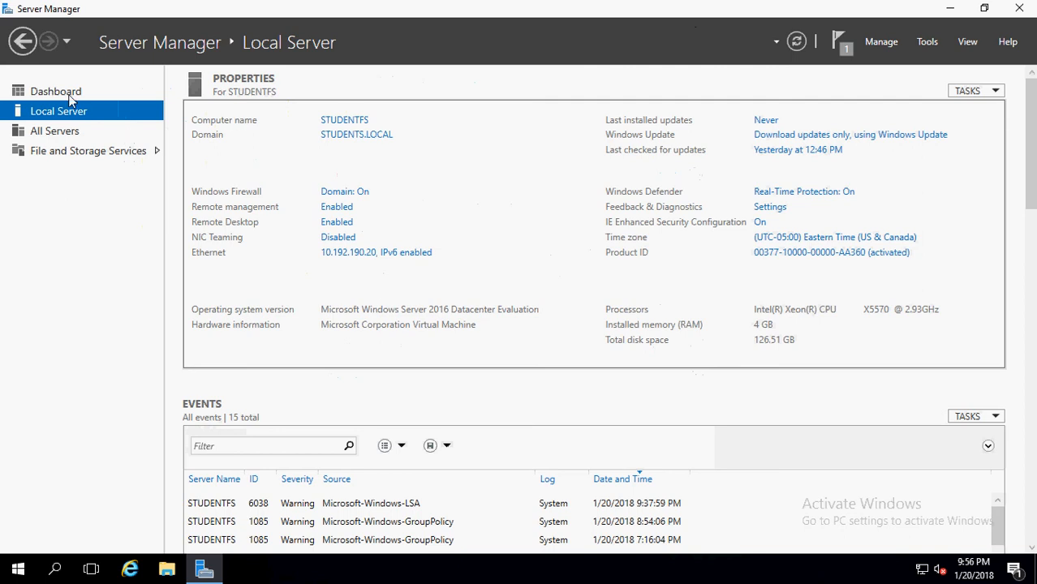
left_click(55, 91)
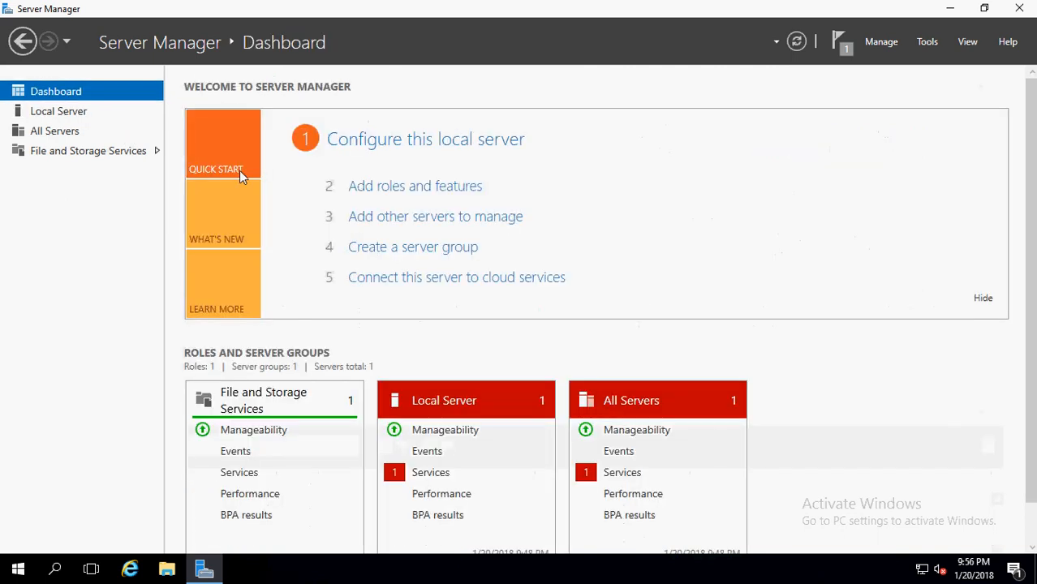
mouse_move(684, 135)
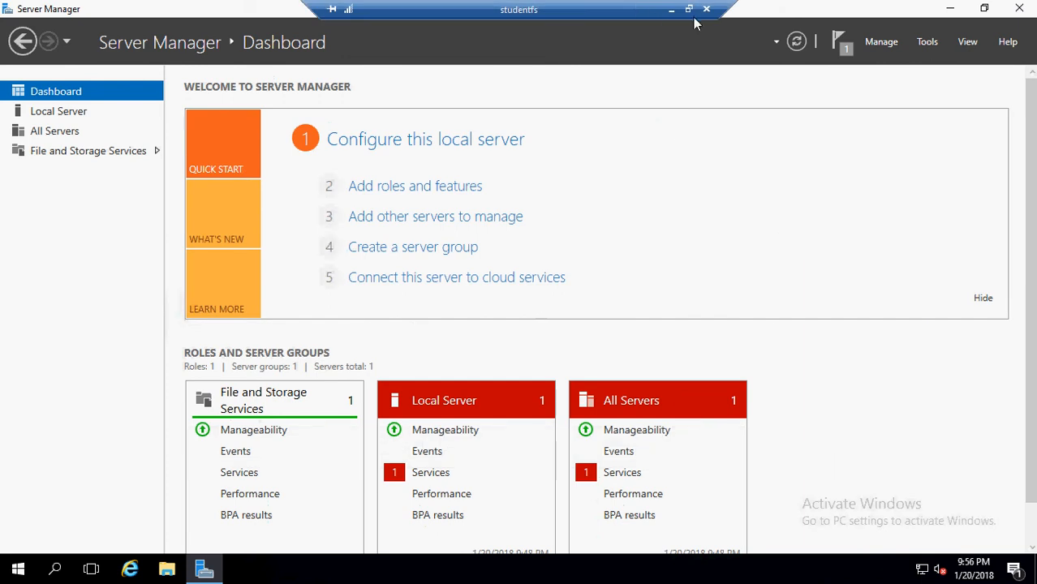
mouse_move(672, 10)
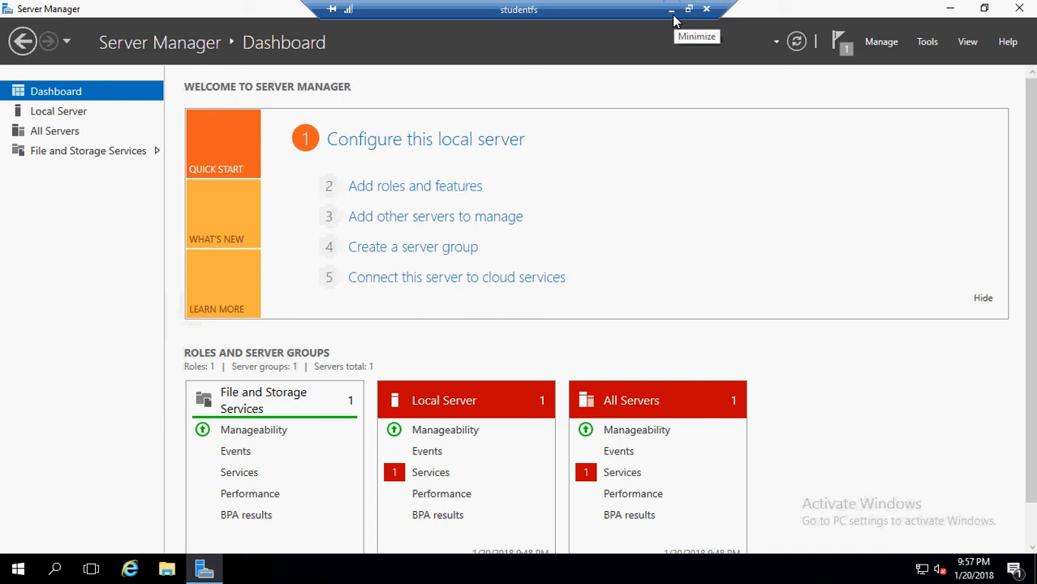
left_click(672, 10)
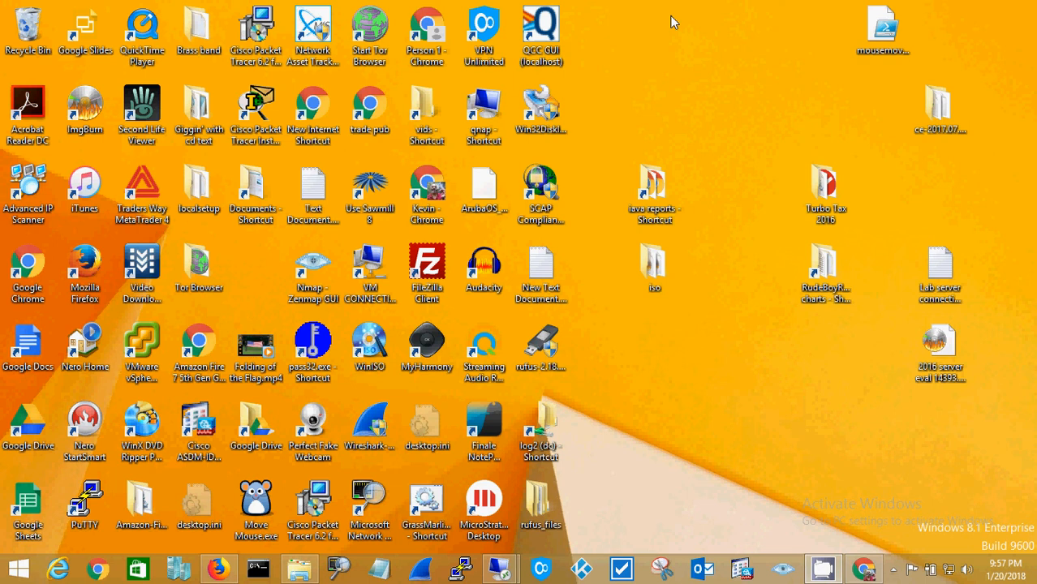
mouse_move(490, 523)
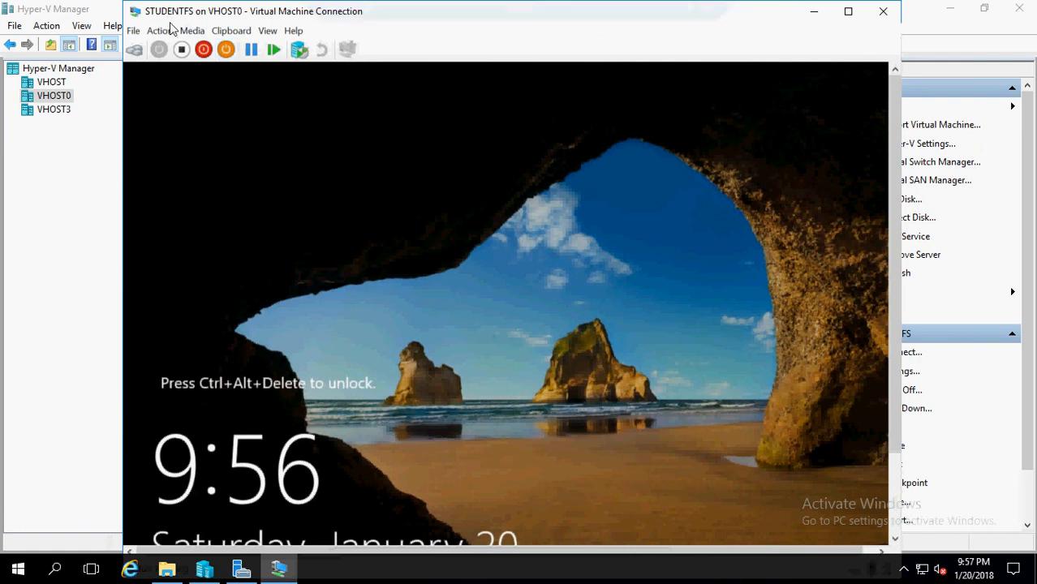
mouse_move(497, 336)
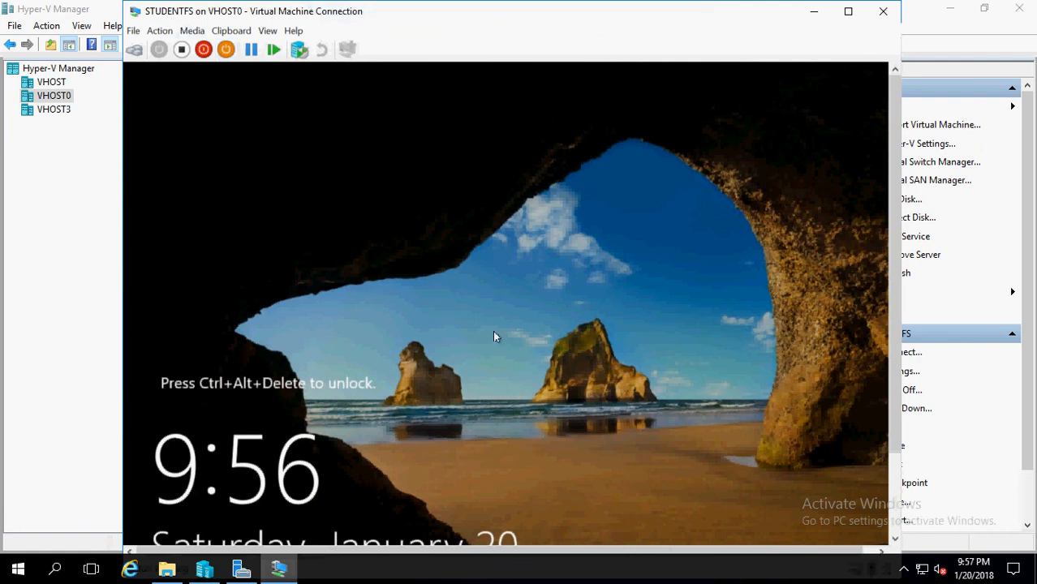
mouse_move(523, 363)
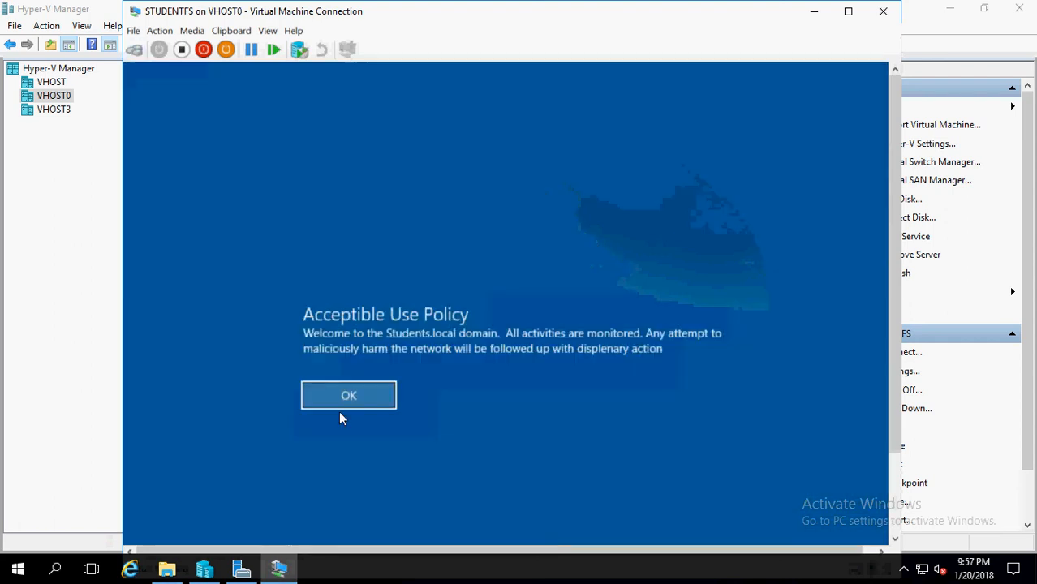
Step: Acknowledge the Acceptable Use Policy and submit the password to reach the Server Manager dashboard
left_click(348, 396)
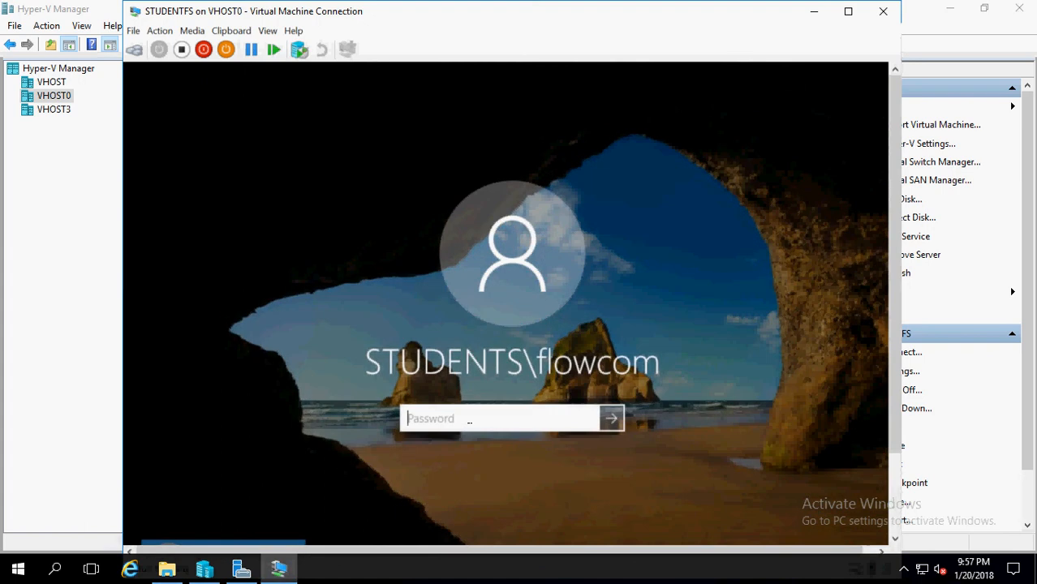
type("•••")
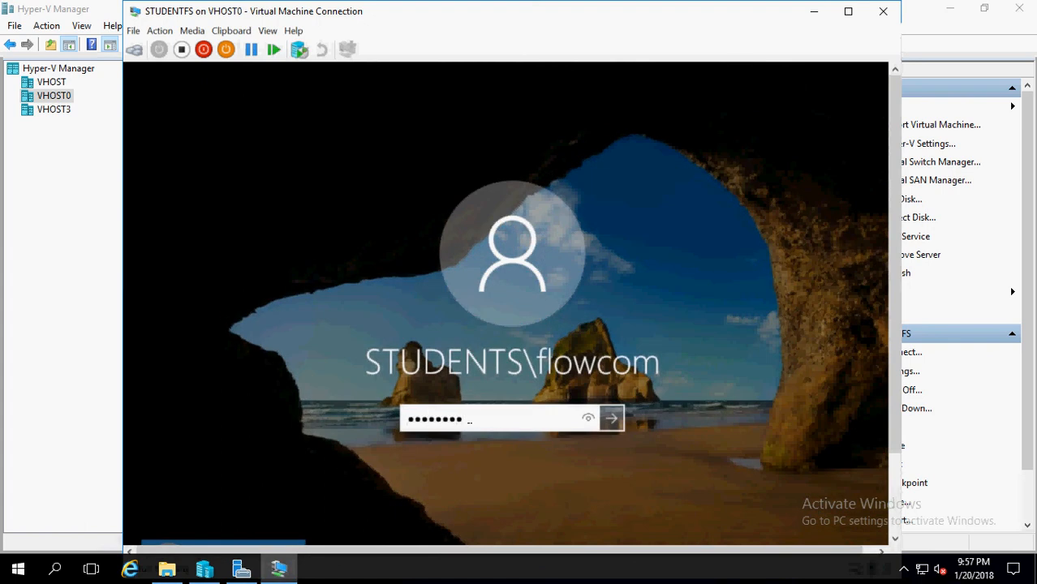
left_click(610, 419)
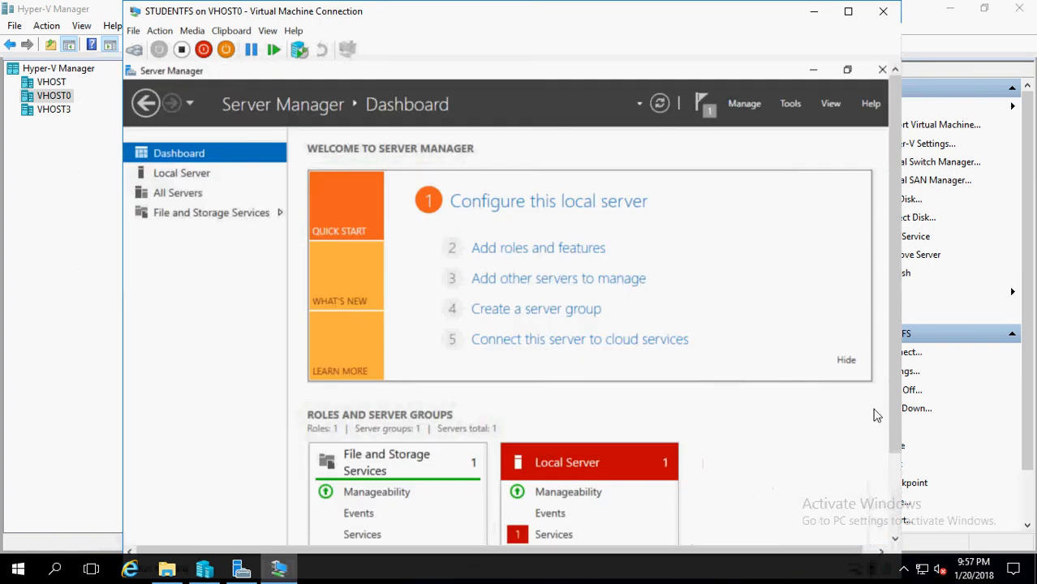
scroll("down", 3)
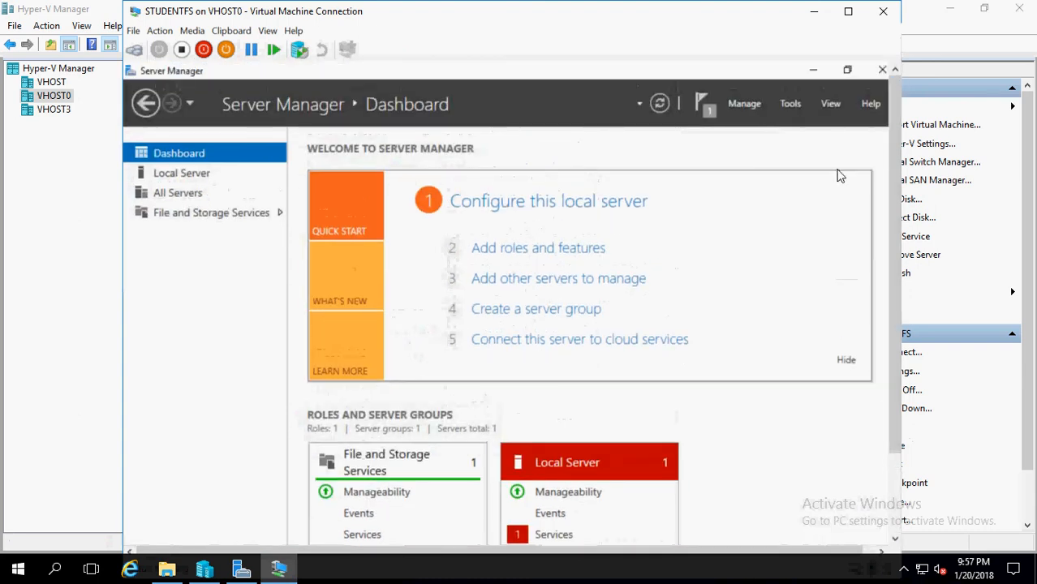
mouse_move(805, 63)
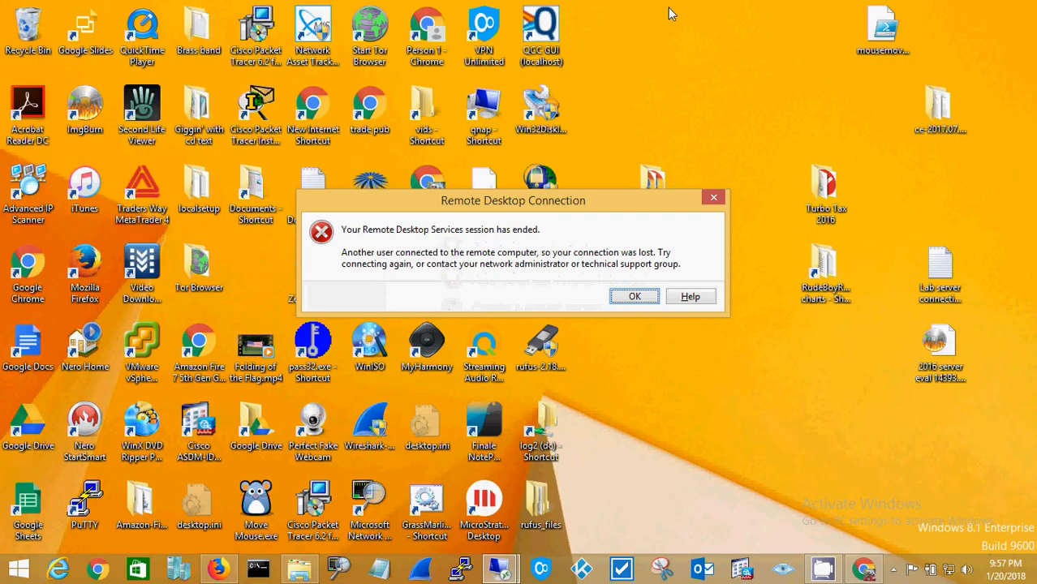
mouse_move(479, 247)
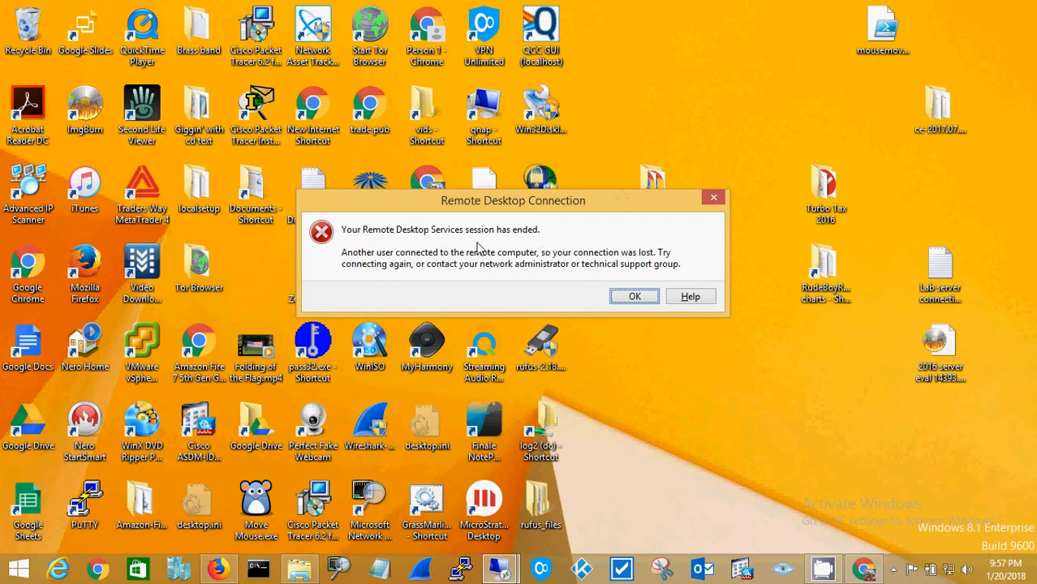
mouse_move(400, 272)
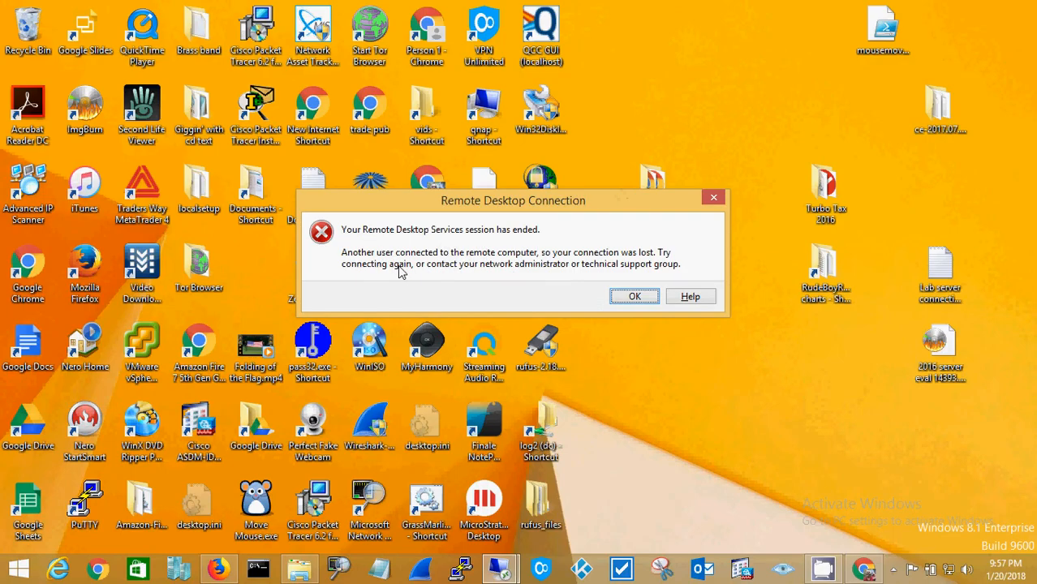
mouse_move(522, 276)
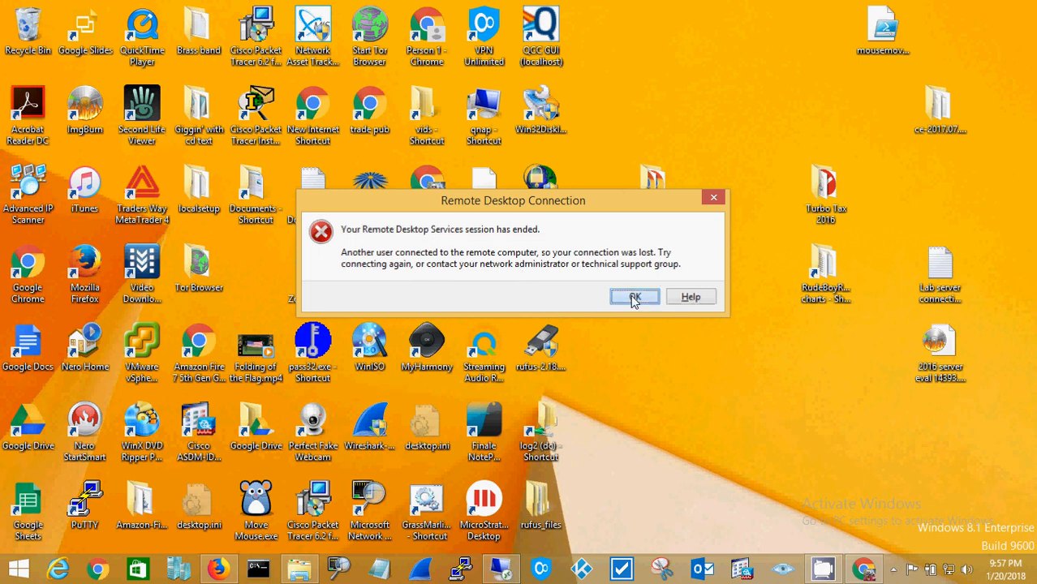
Step: Dismiss the 'session has ended' notice, returning to the studentfs connection dialog
left_click(634, 295)
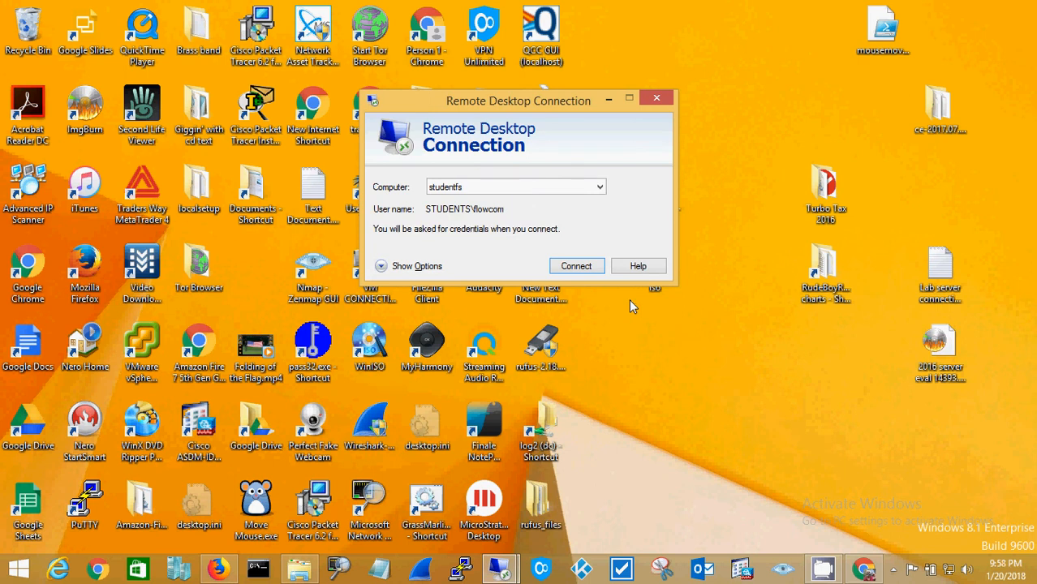
mouse_move(629, 322)
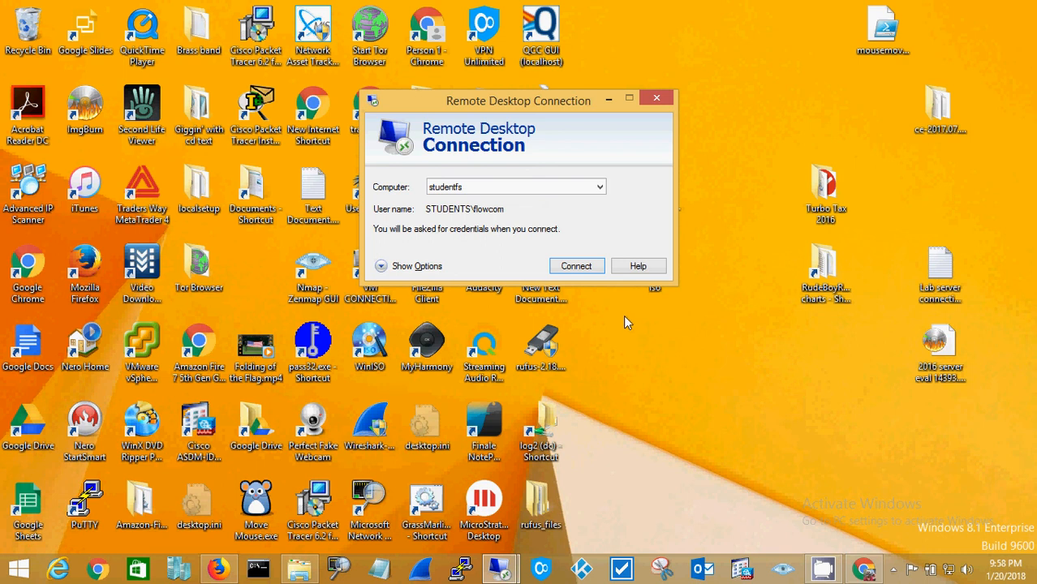
mouse_move(622, 339)
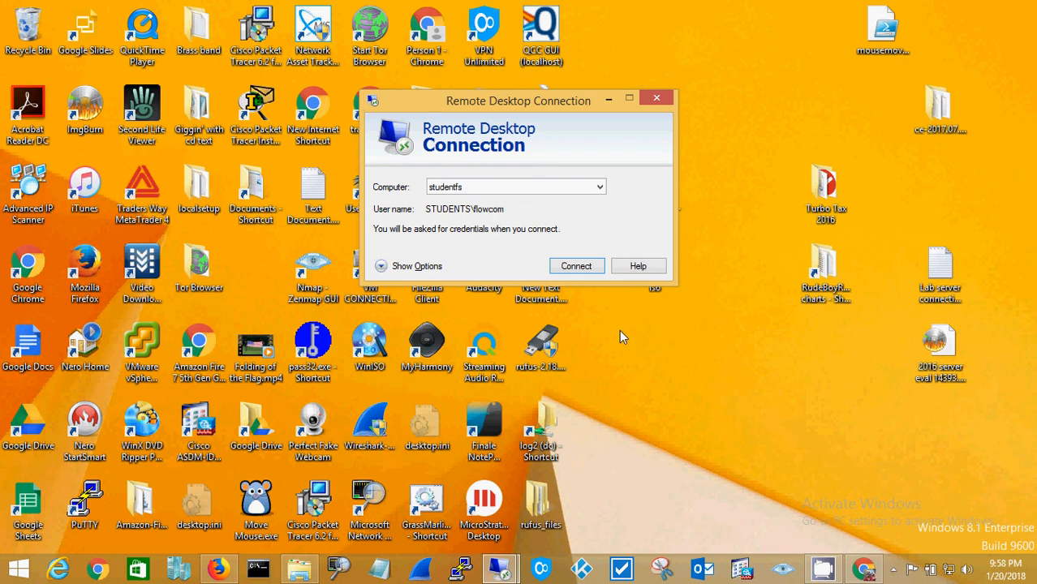
mouse_move(623, 344)
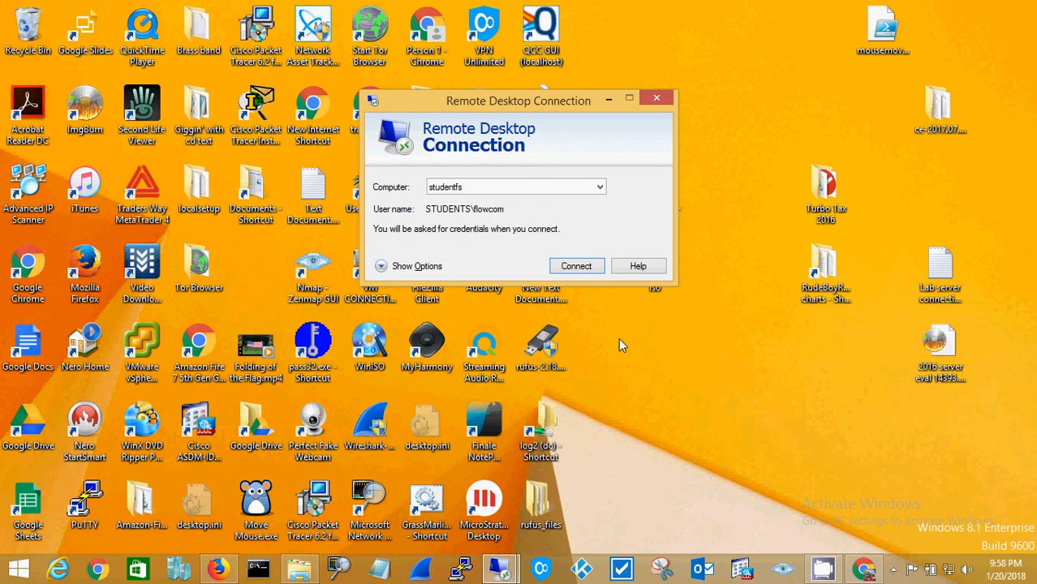